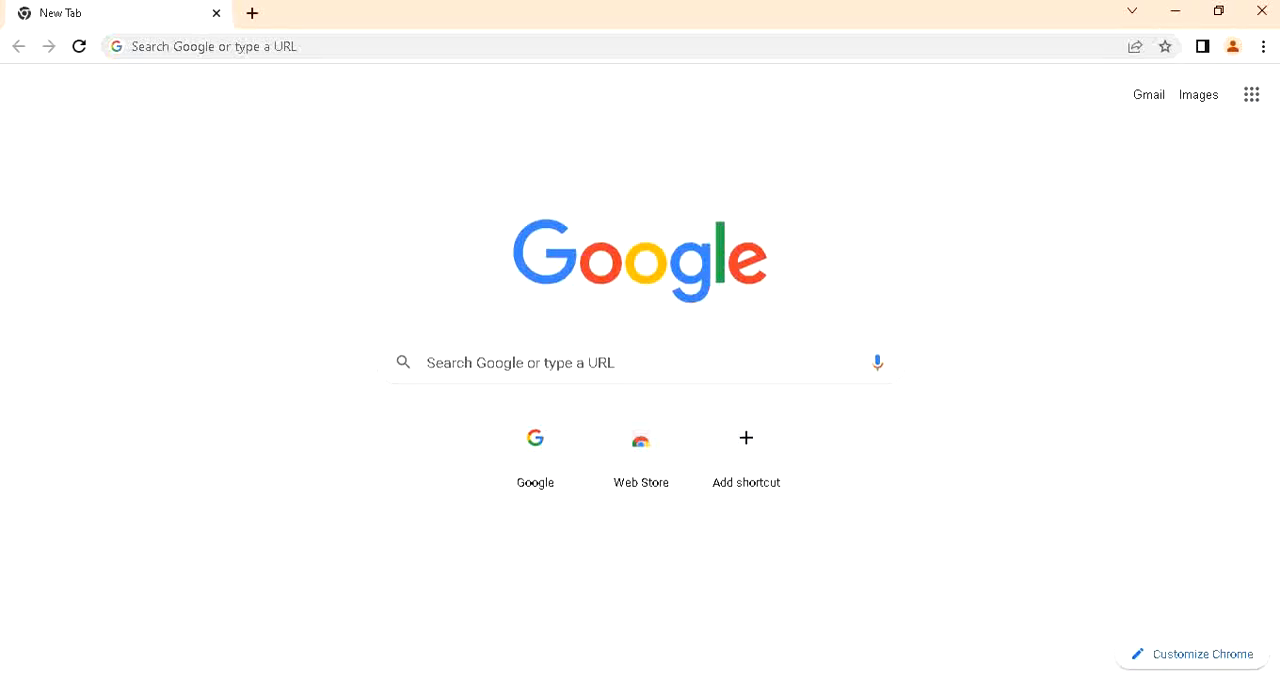
pyautogui.moveTo(264, 69)
pyautogui.write('g')
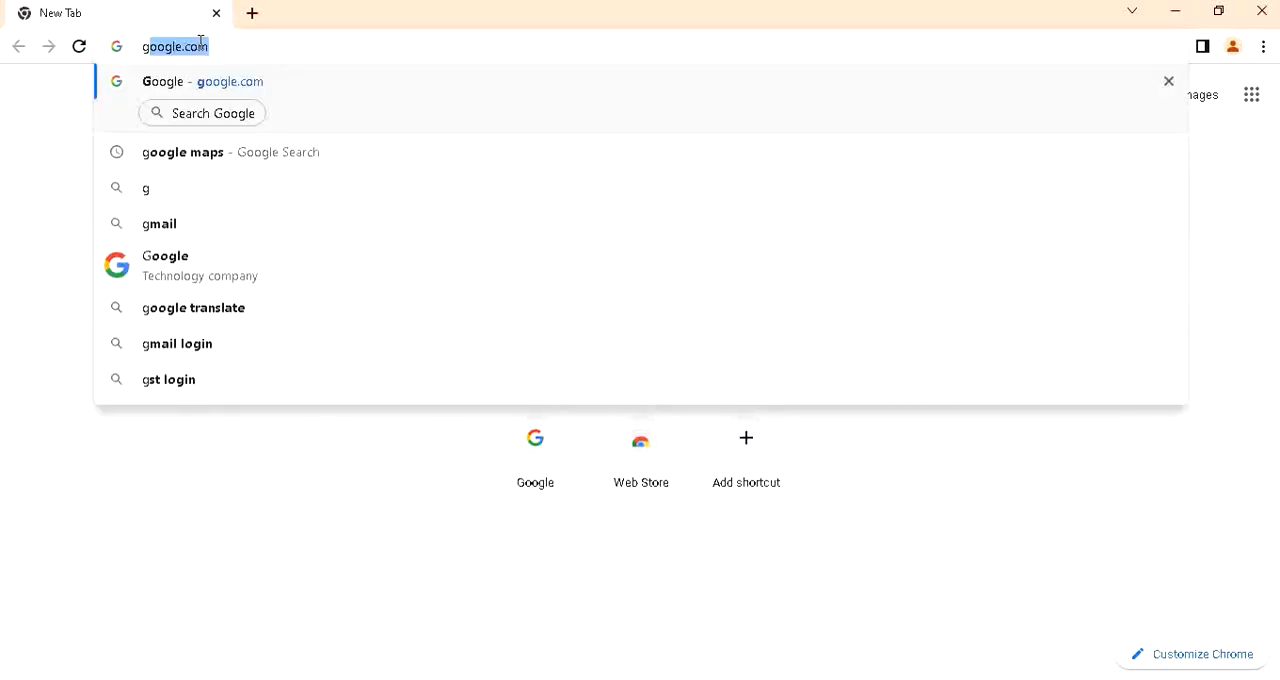
# - Load google.com and search for 'scopus' via the suggestion
pyautogui.press('Return')
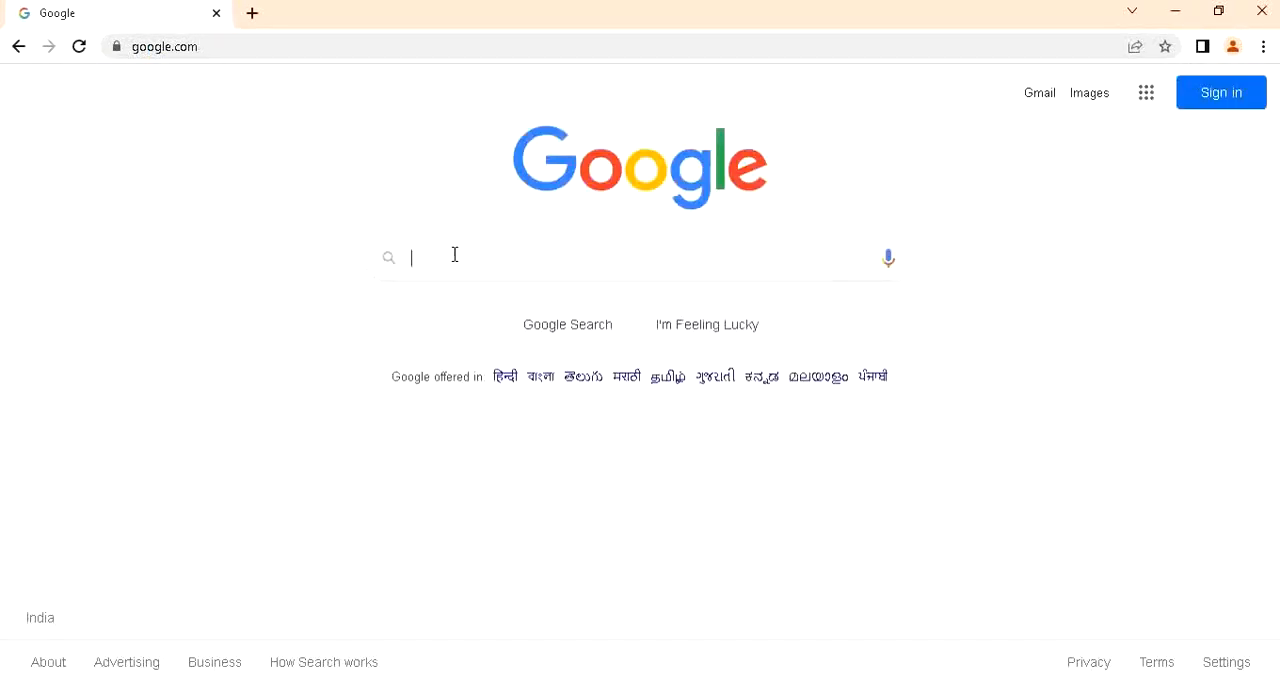
pyautogui.write('sc')
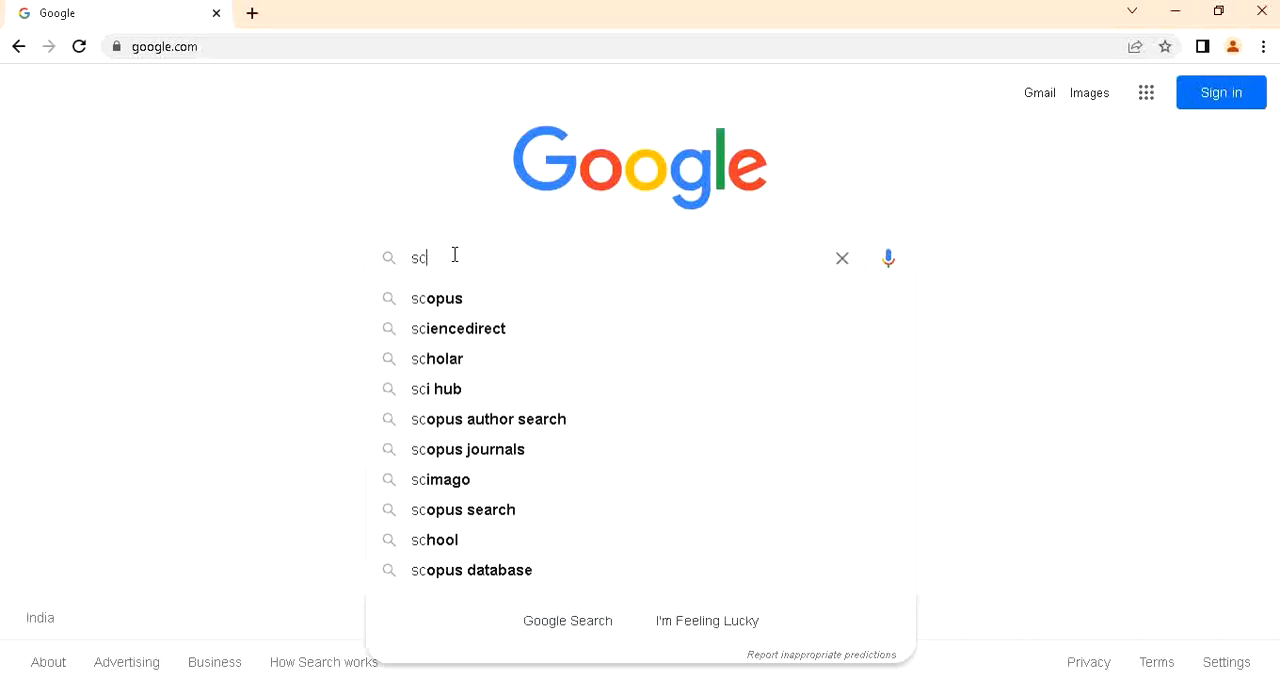
pyautogui.write('o')
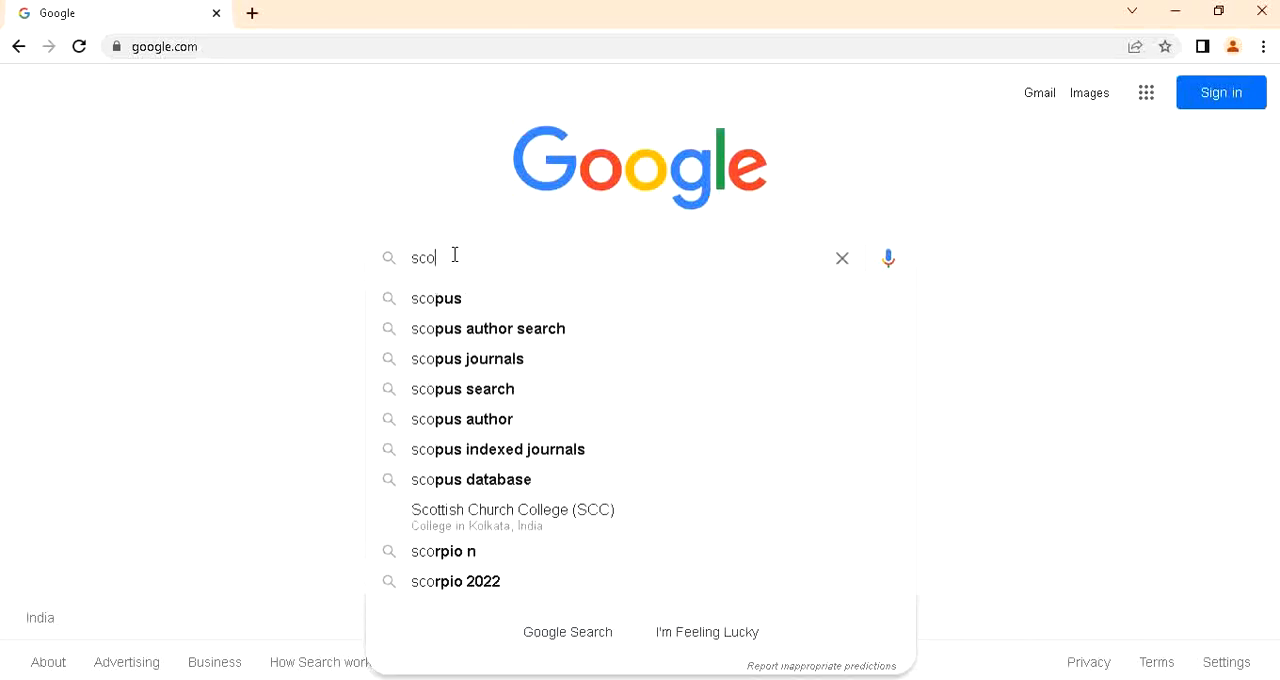
pyautogui.click(436, 298)
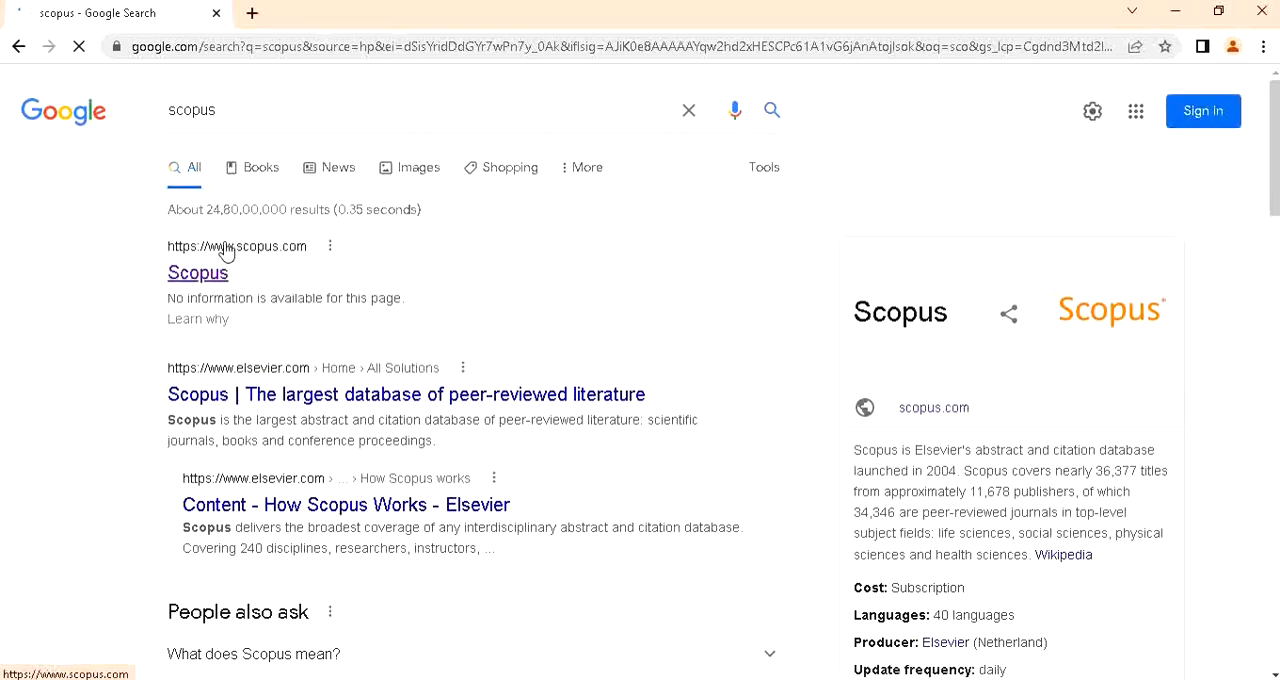
pyautogui.click(197, 273)
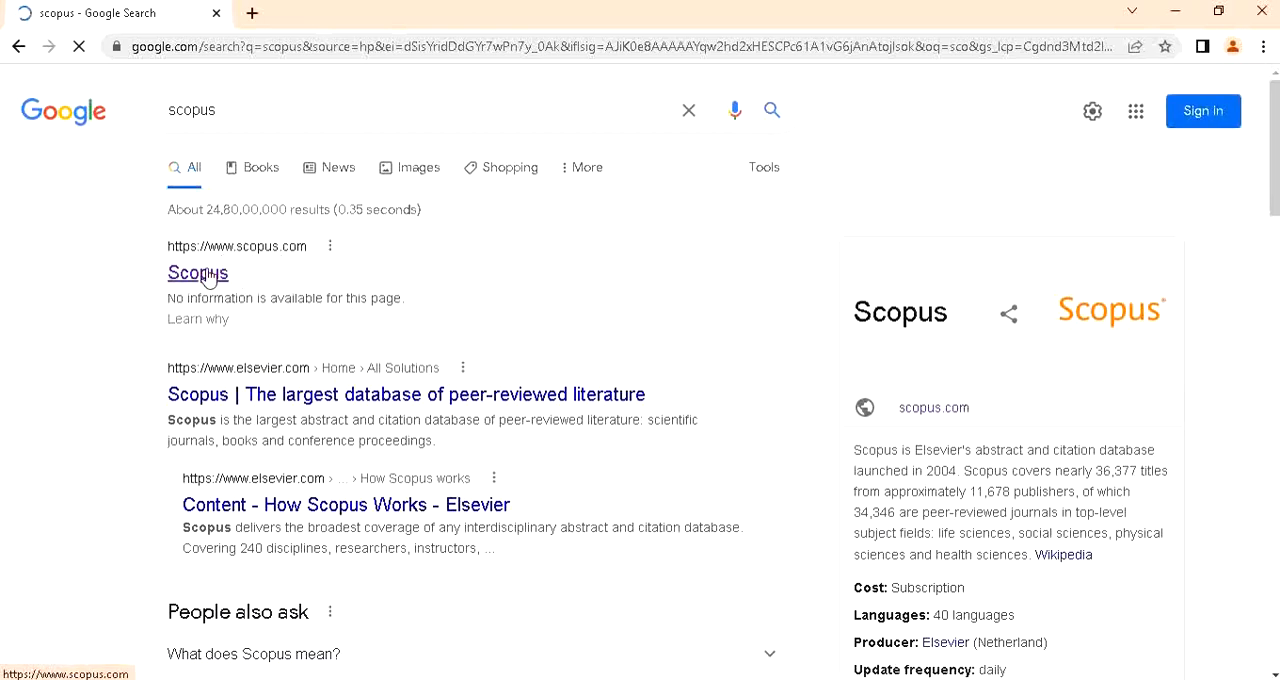
pyautogui.click(197, 273)
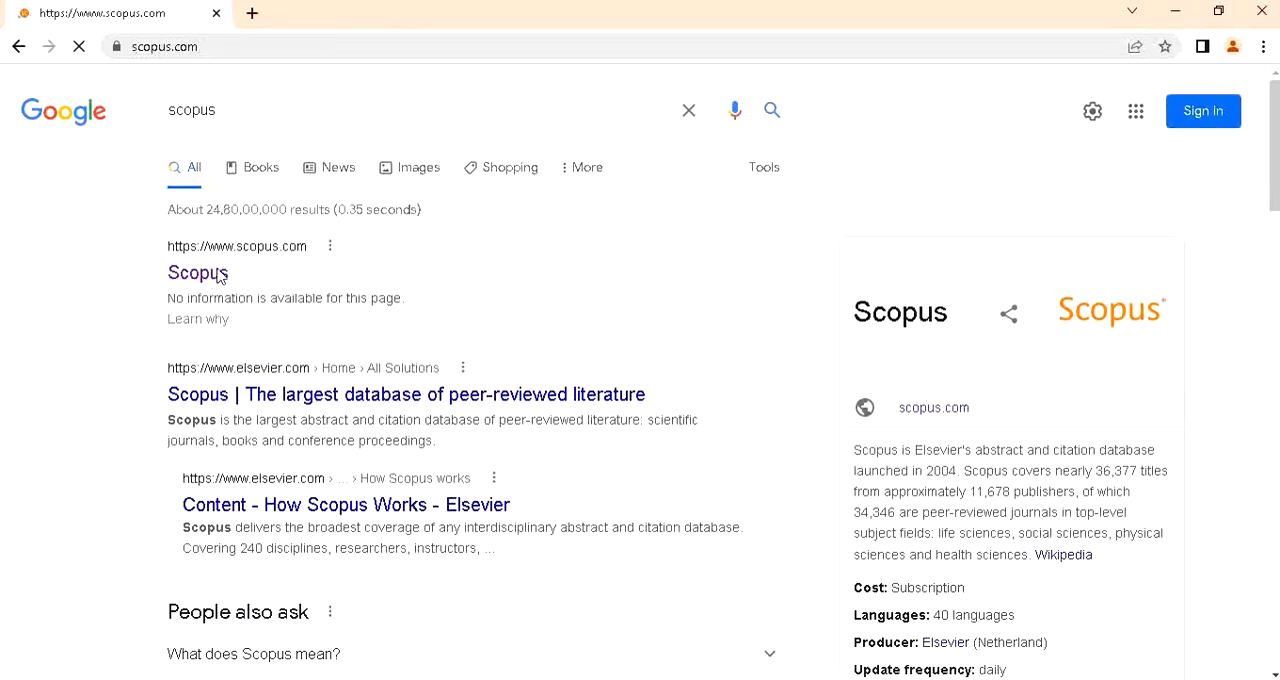
pyautogui.click(197, 273)
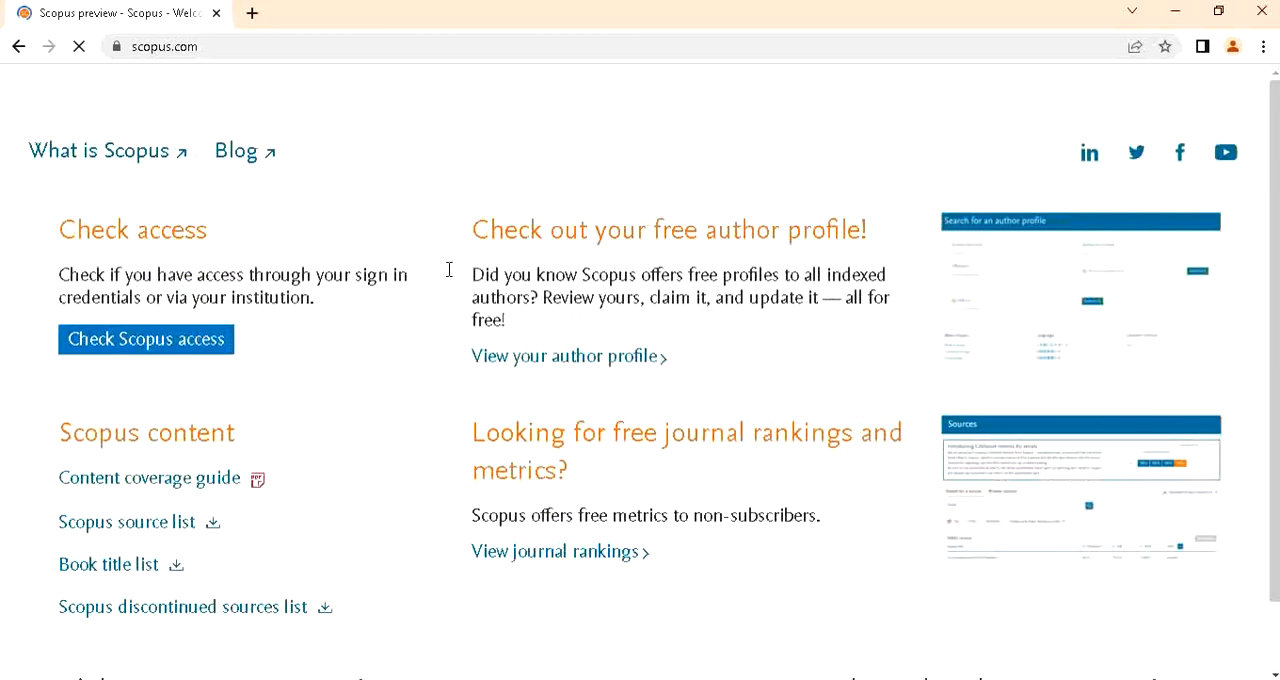
pyautogui.moveTo(638, 386)
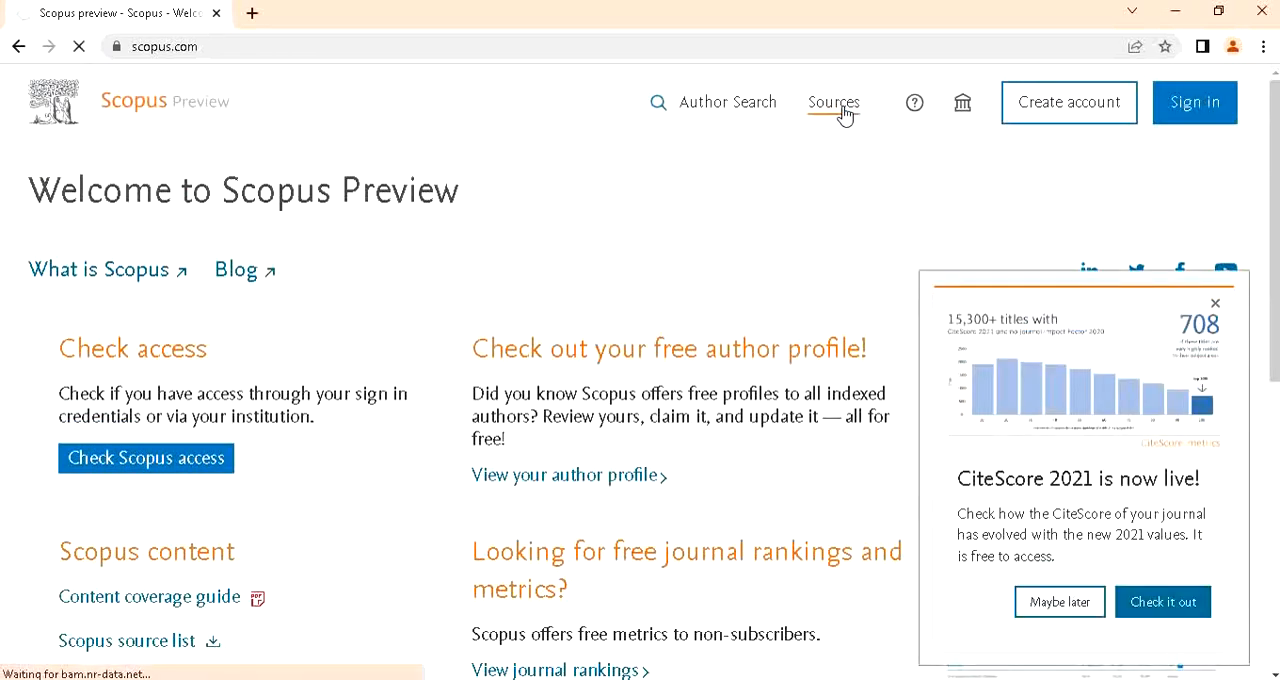
# - Open Sources, dismiss the access pop-up, and set the search type to Title
pyautogui.click(833, 102)
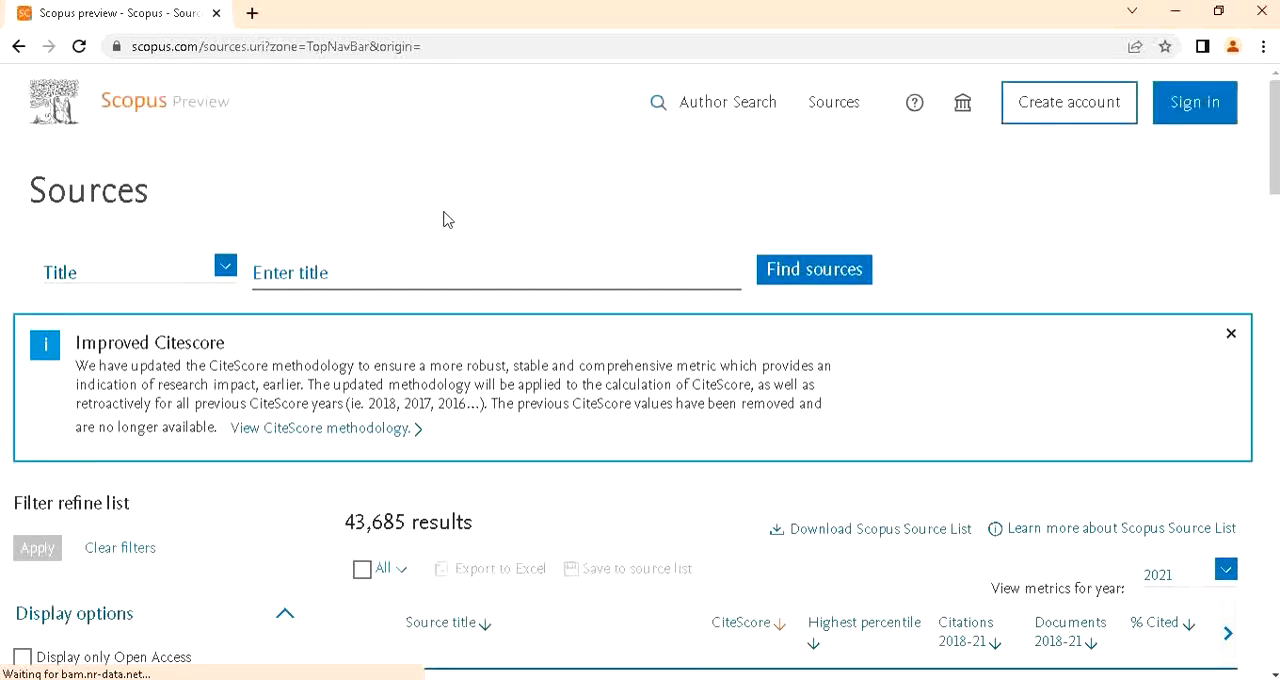
pyautogui.moveTo(885, 346)
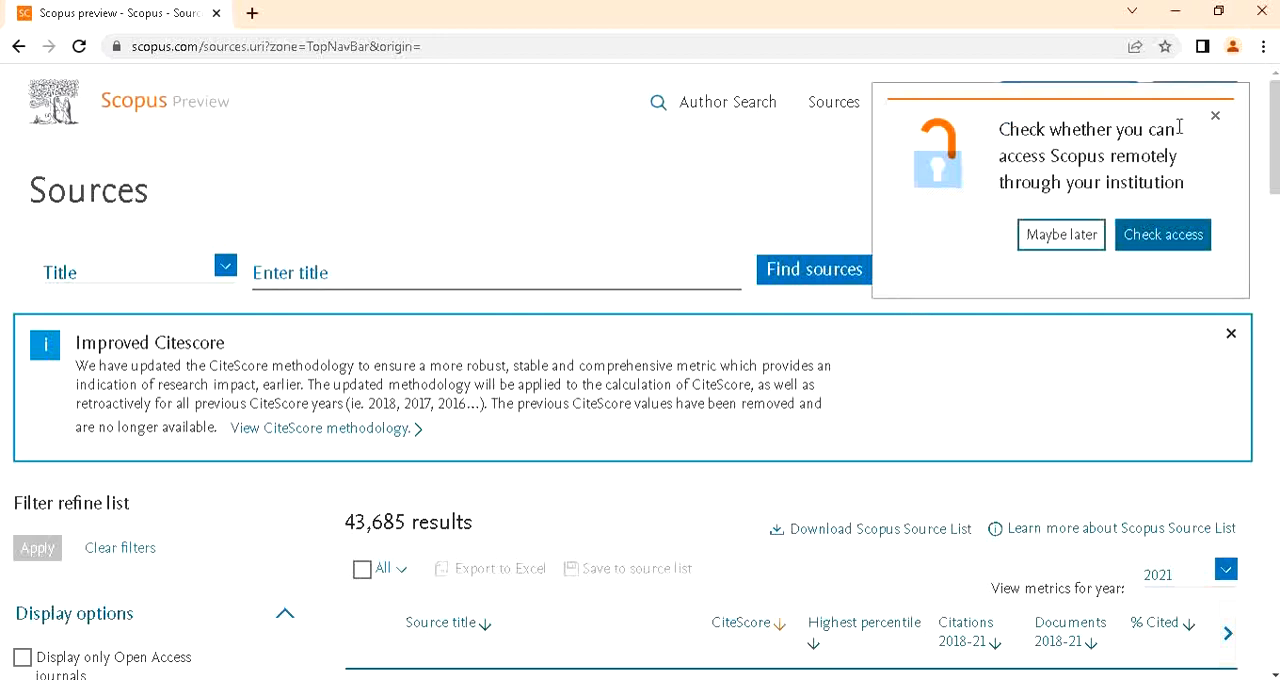
pyautogui.click(1216, 115)
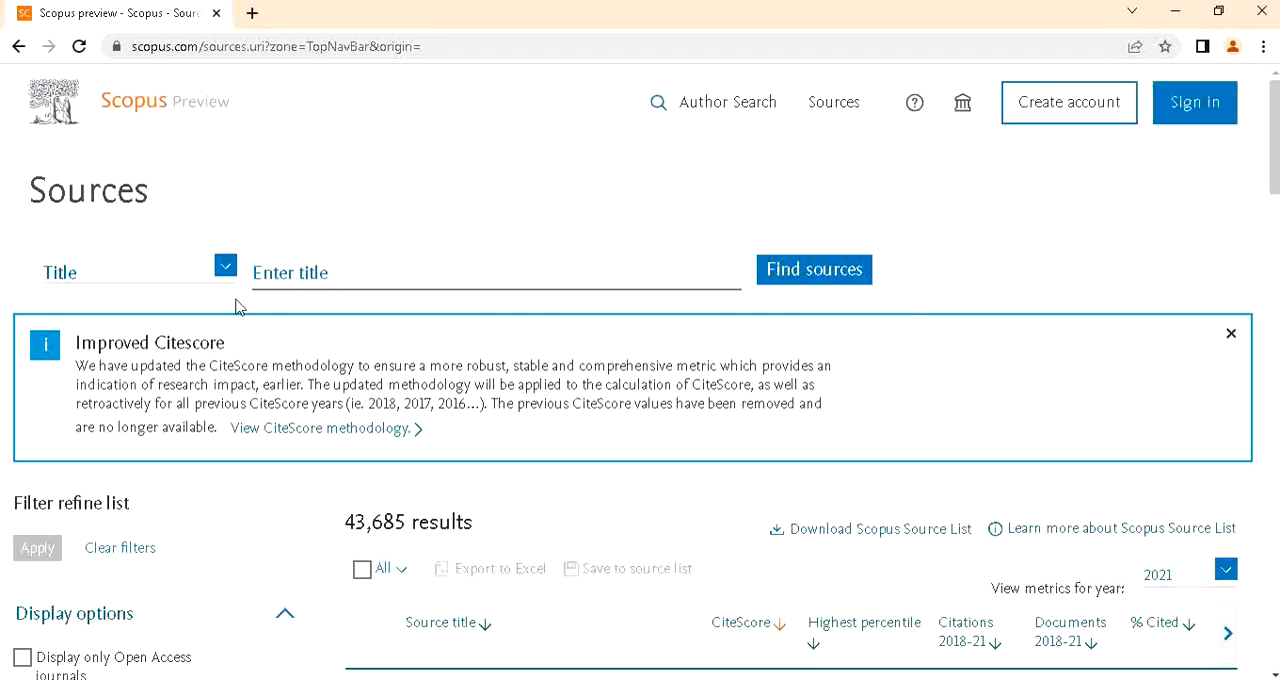
pyautogui.click(224, 265)
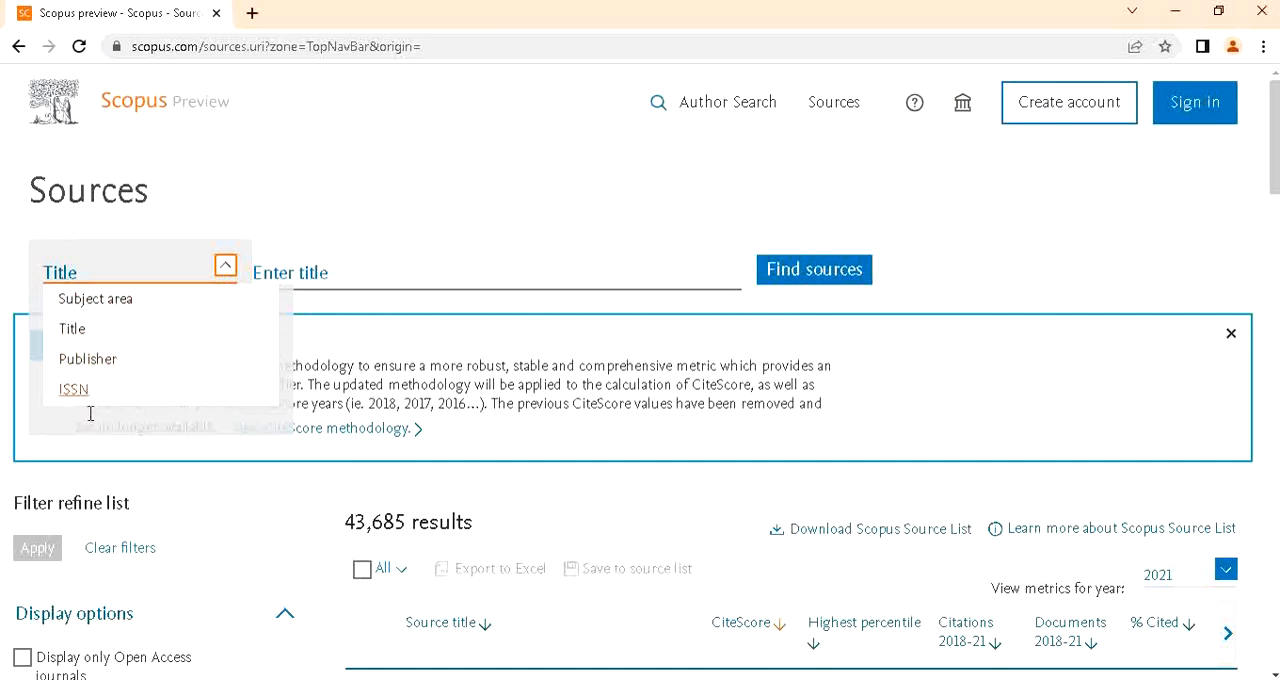
pyautogui.moveTo(71, 328)
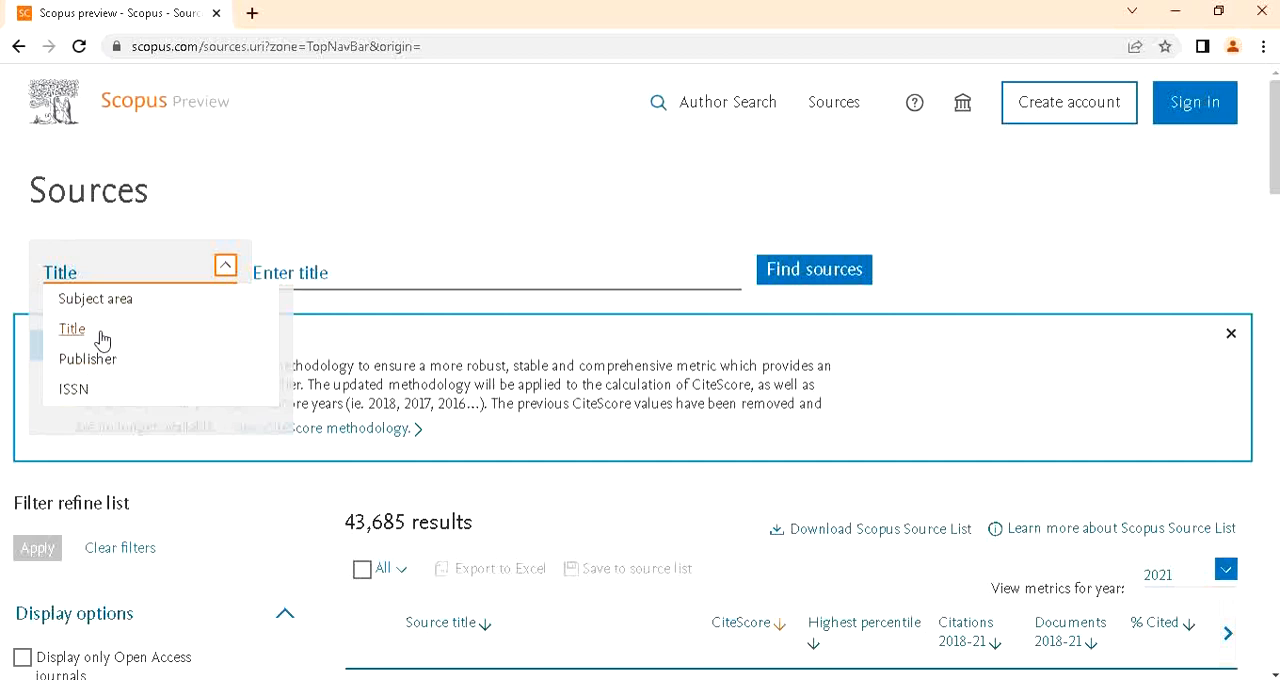
pyautogui.moveTo(85, 338)
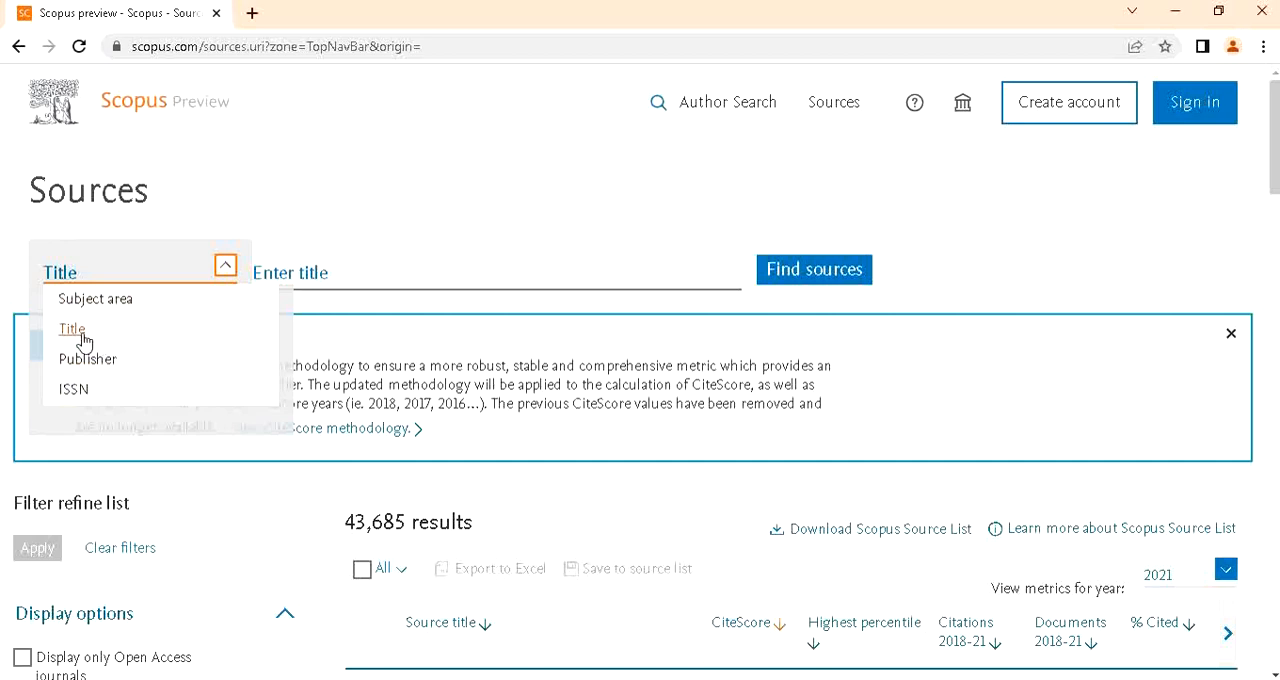
pyautogui.click(71, 329)
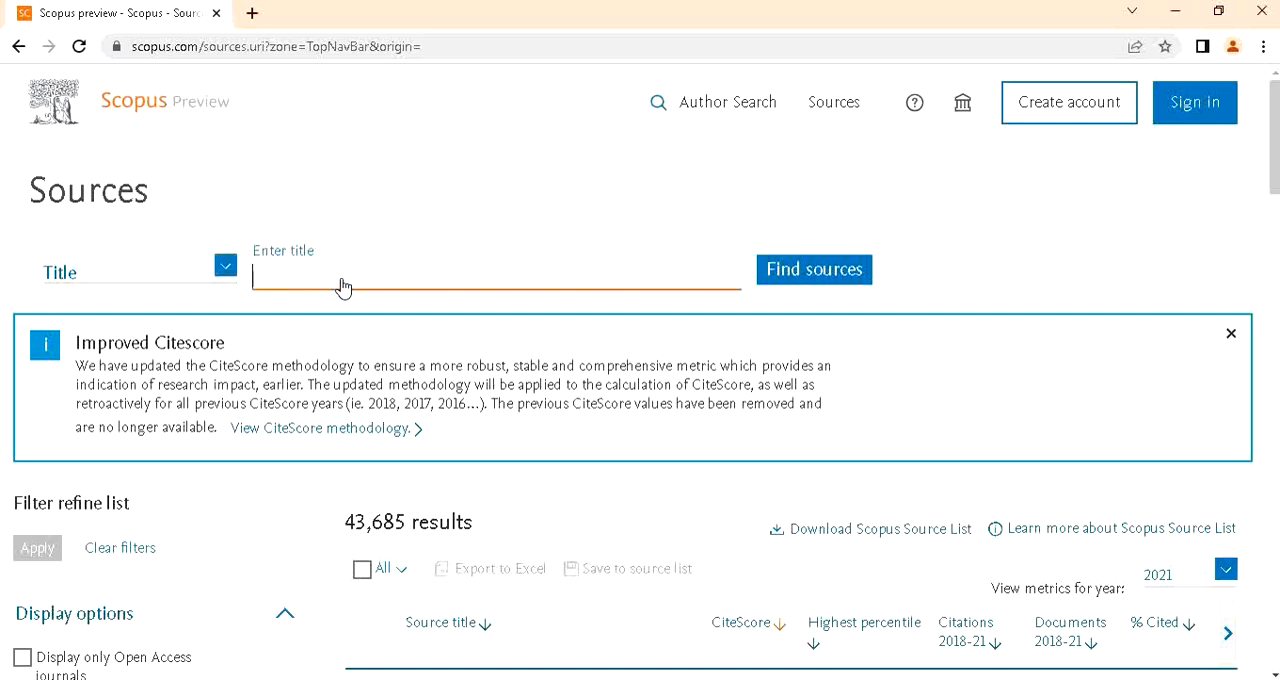
# - Search sources for International Review of Research in Developmental Disabilities and view its CiteScore 1.6
pyautogui.write('i')
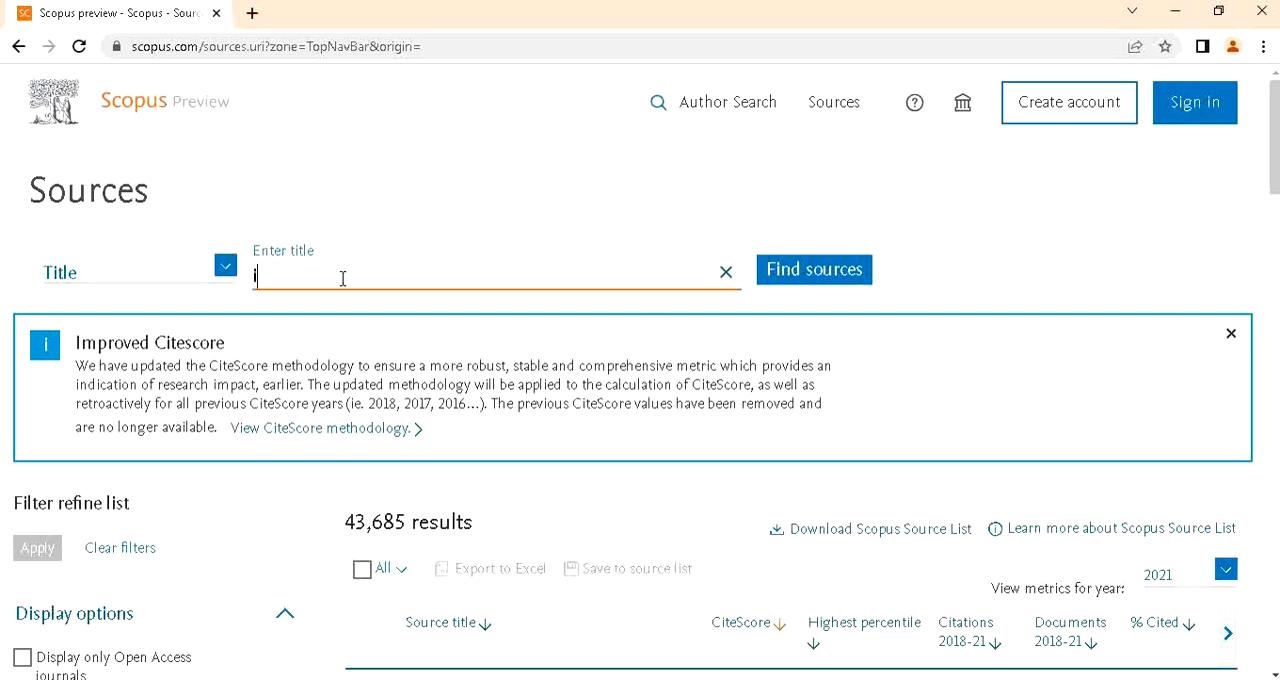
pyautogui.write('nter')
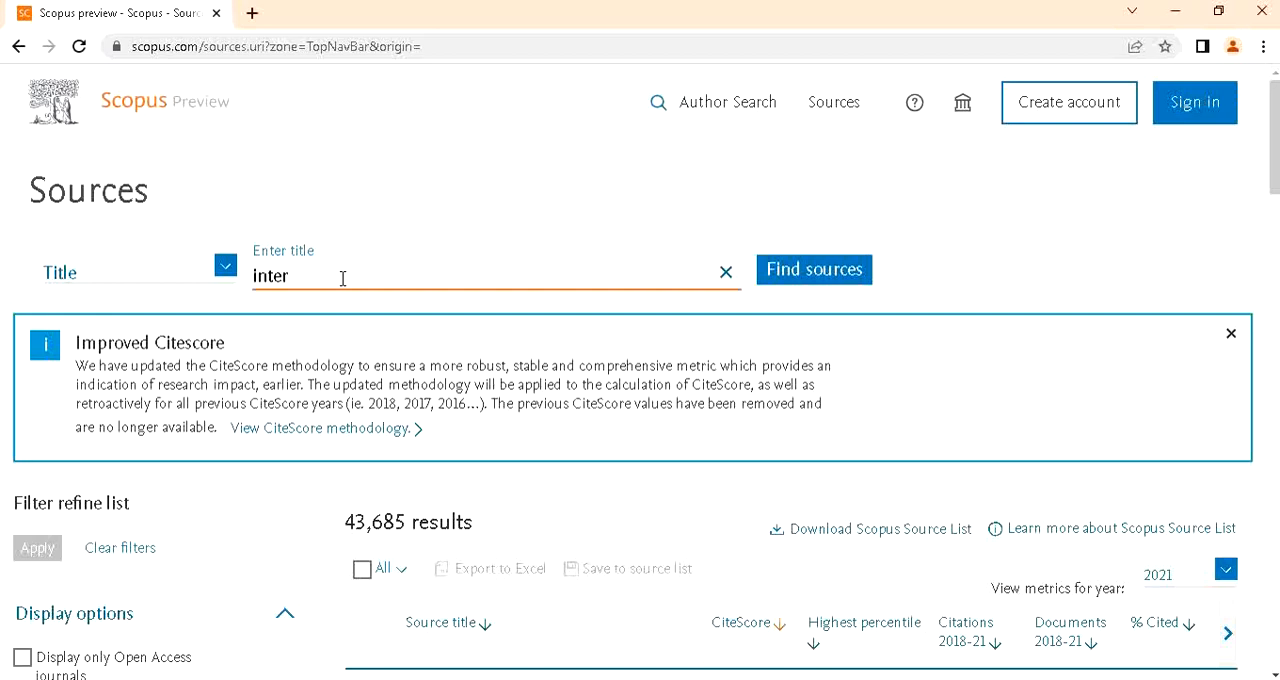
pyautogui.write('n')
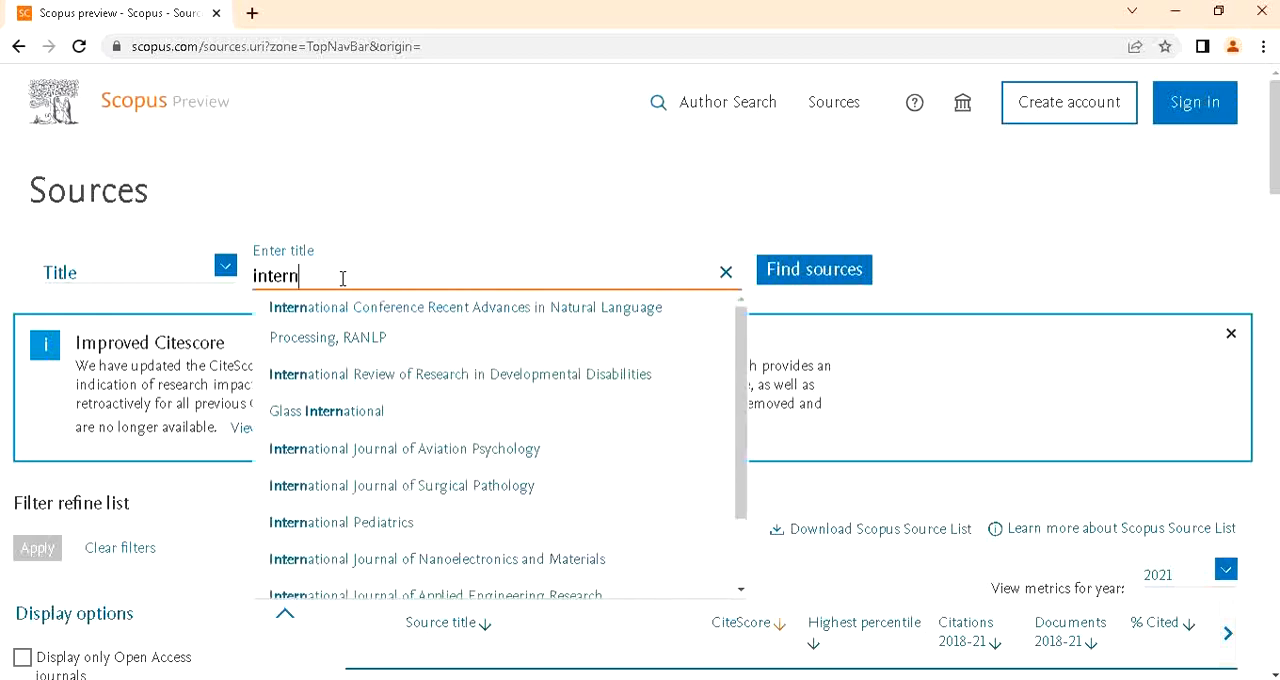
pyautogui.click(459, 374)
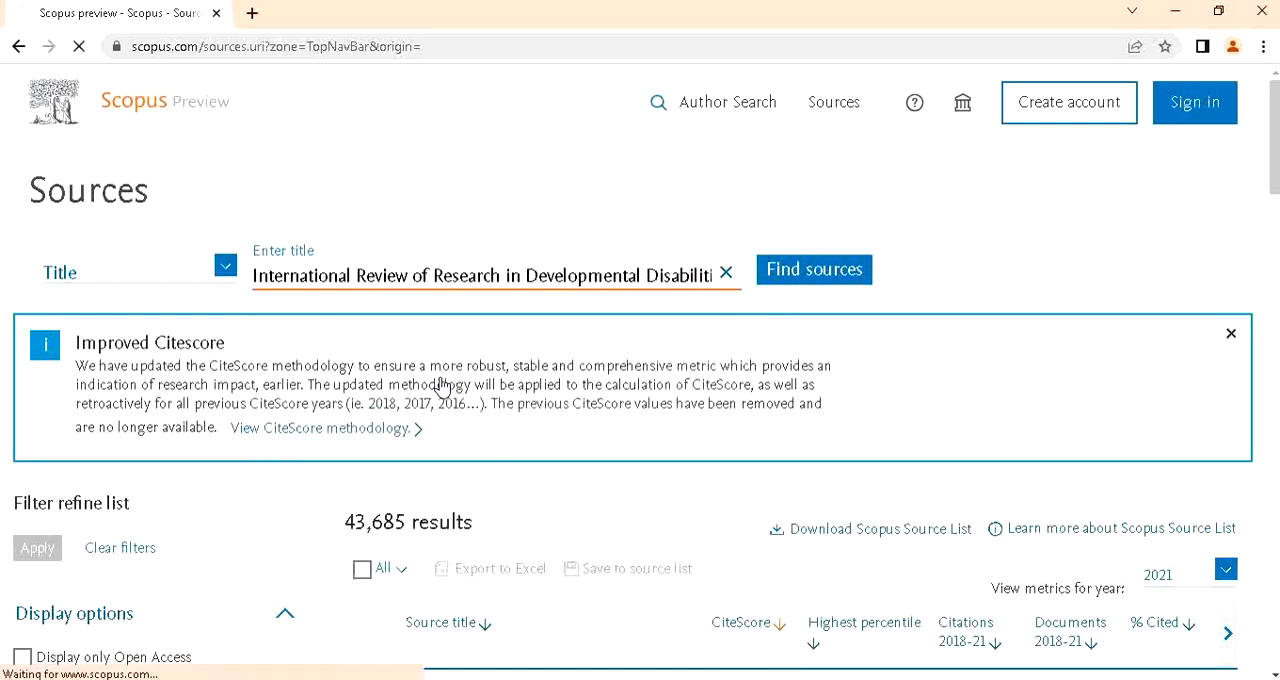
pyautogui.click(813, 269)
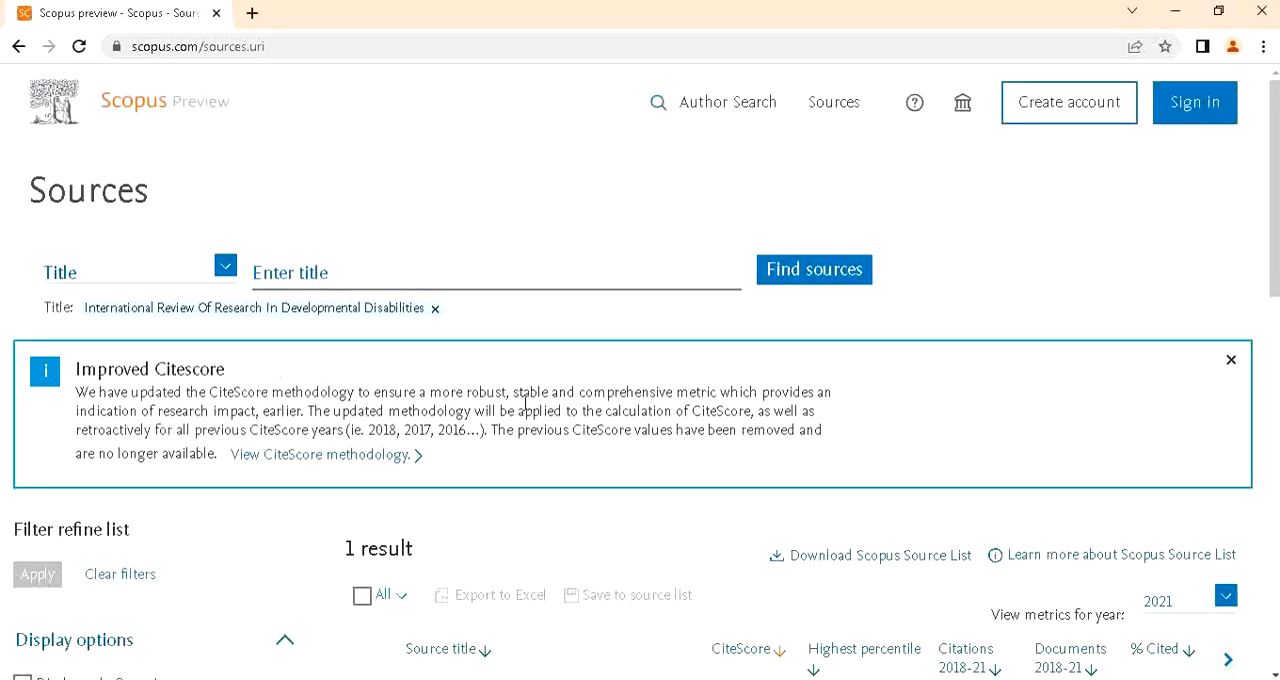
pyautogui.scroll(-3)
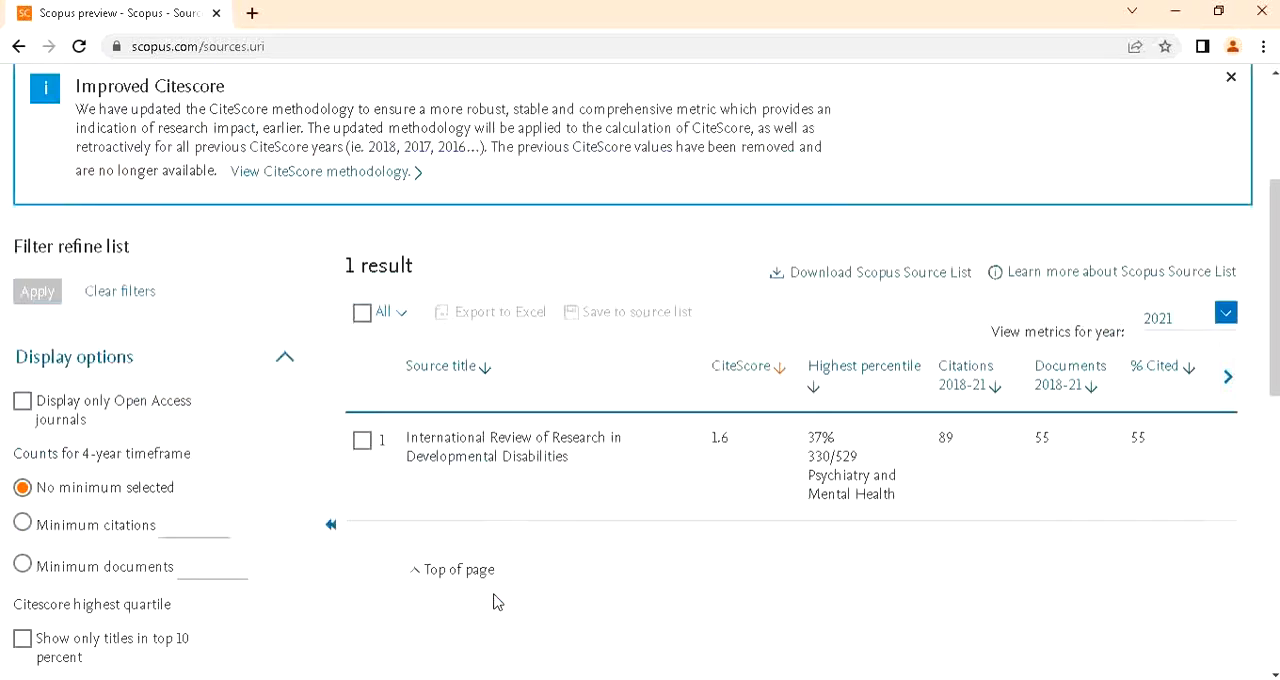
pyautogui.moveTo(456, 461)
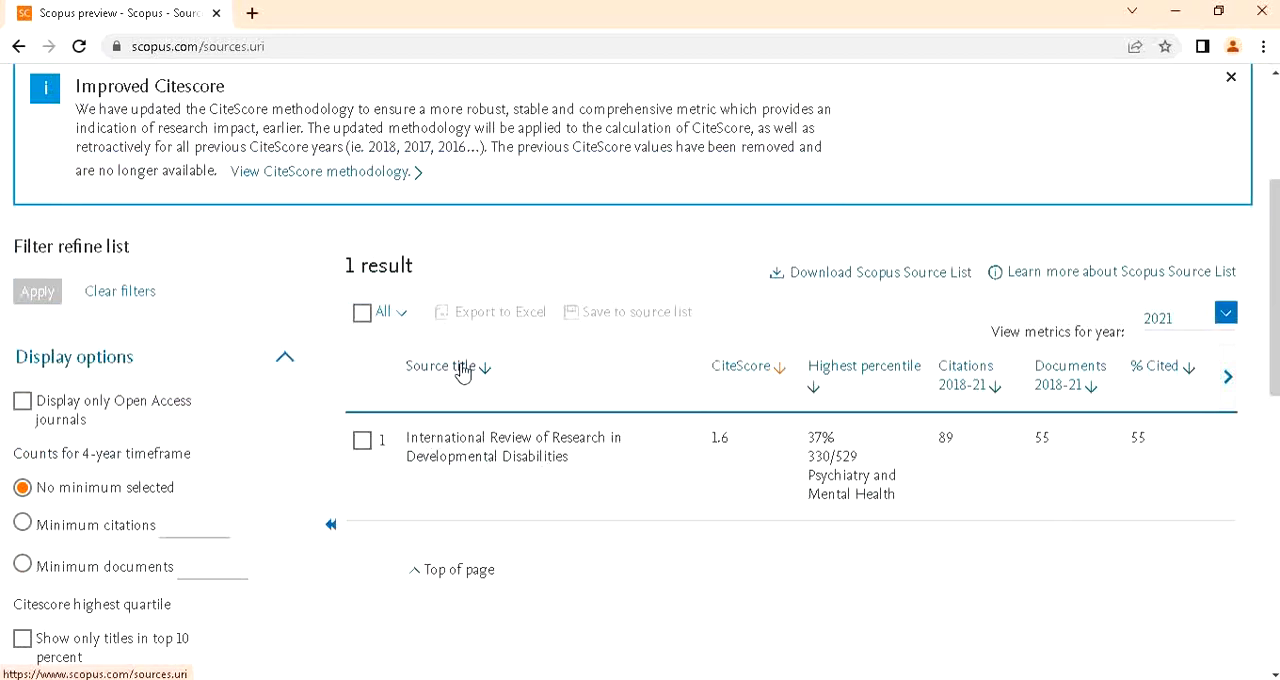
pyautogui.scroll(3)
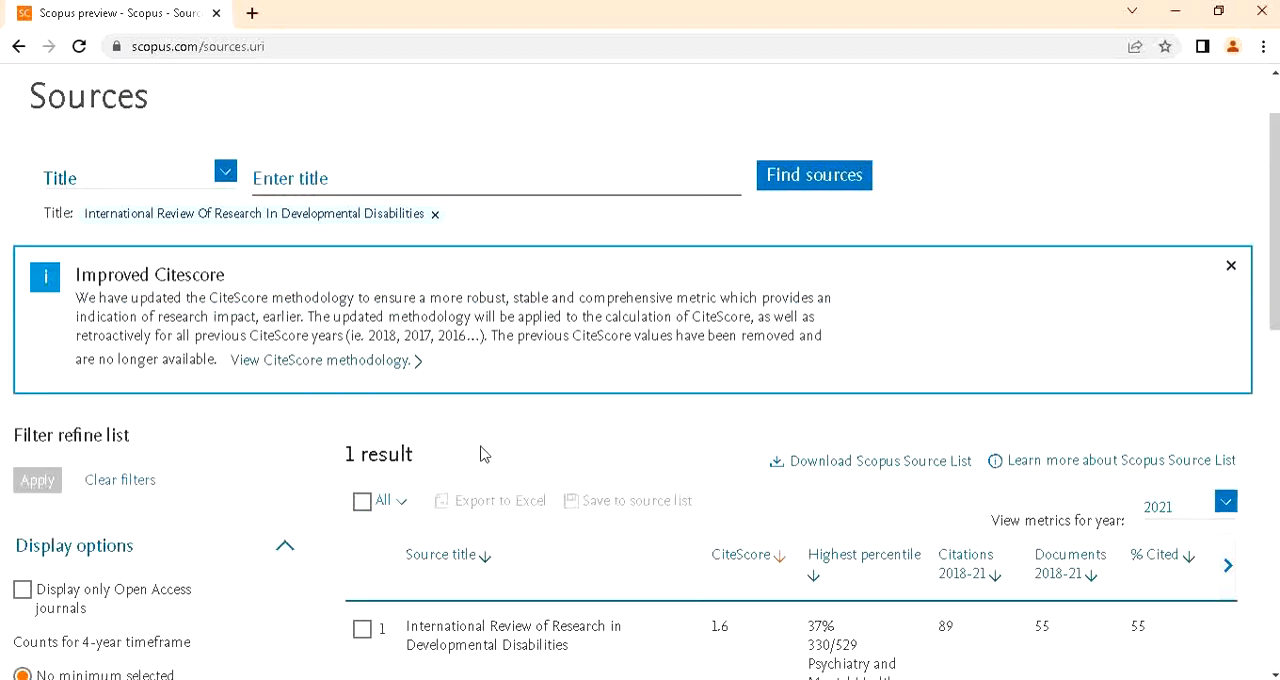
# - Open the International Review of Research in Developmental Disabilities source details page
pyautogui.click(513, 635)
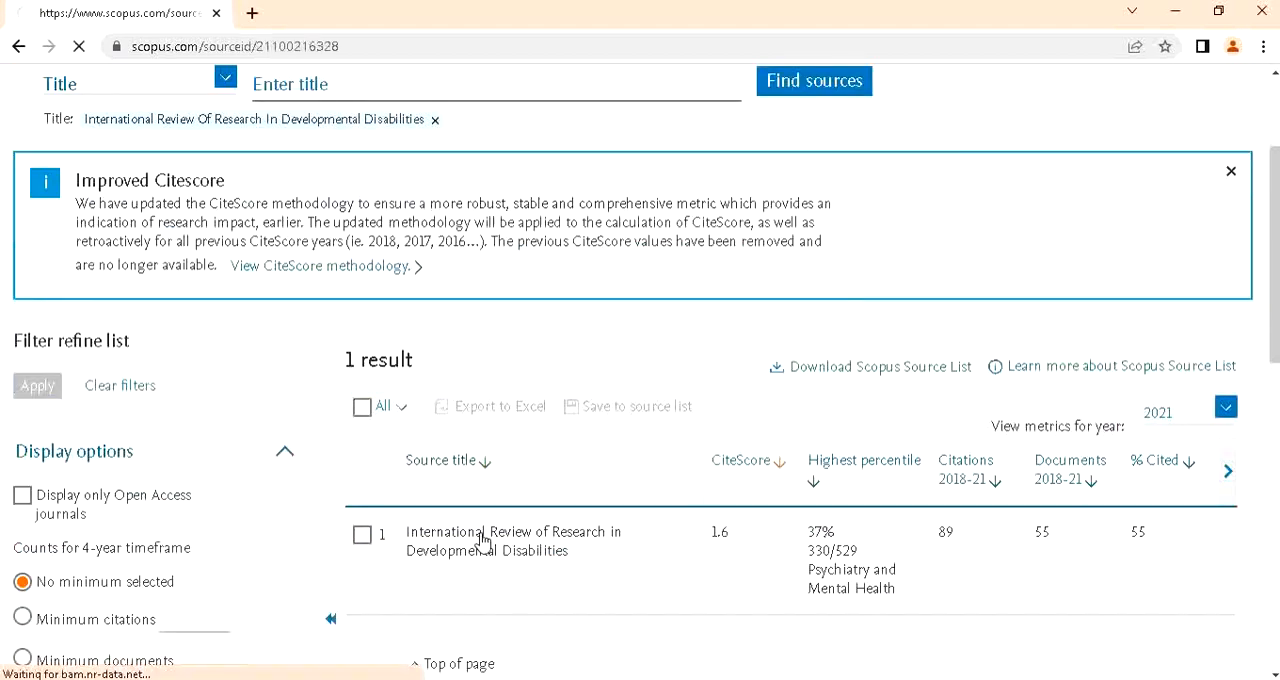
pyautogui.click(513, 541)
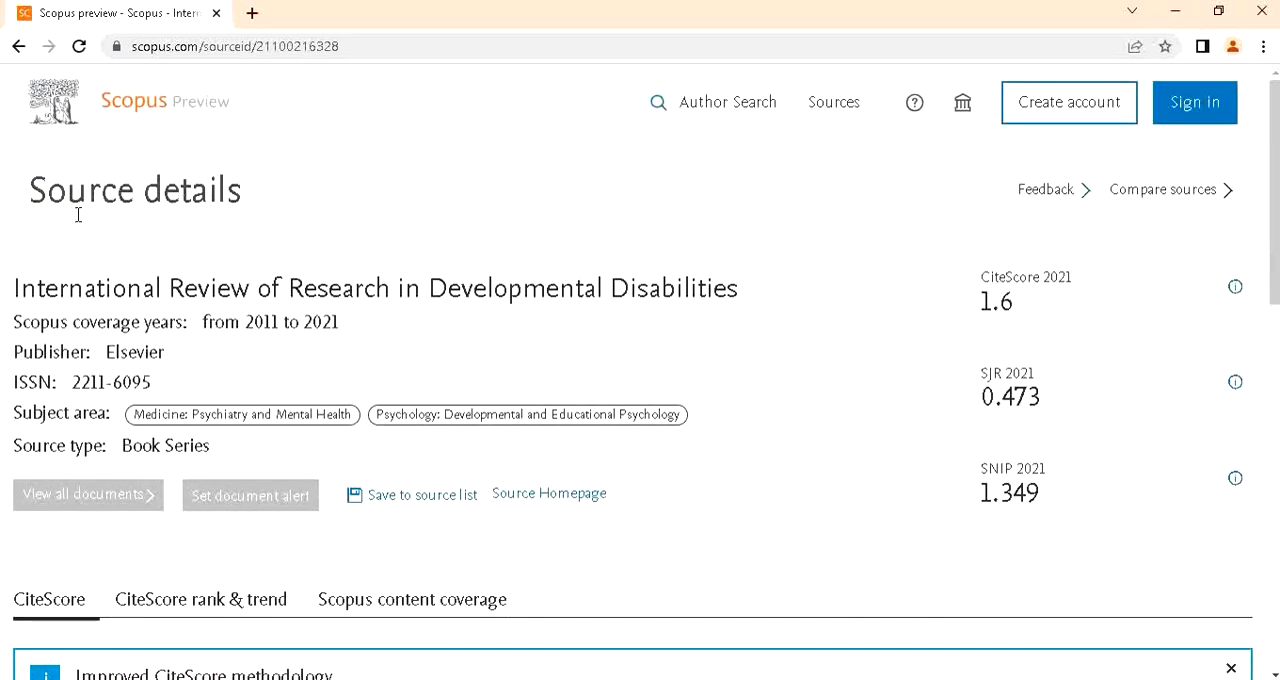
pyautogui.moveTo(289, 299)
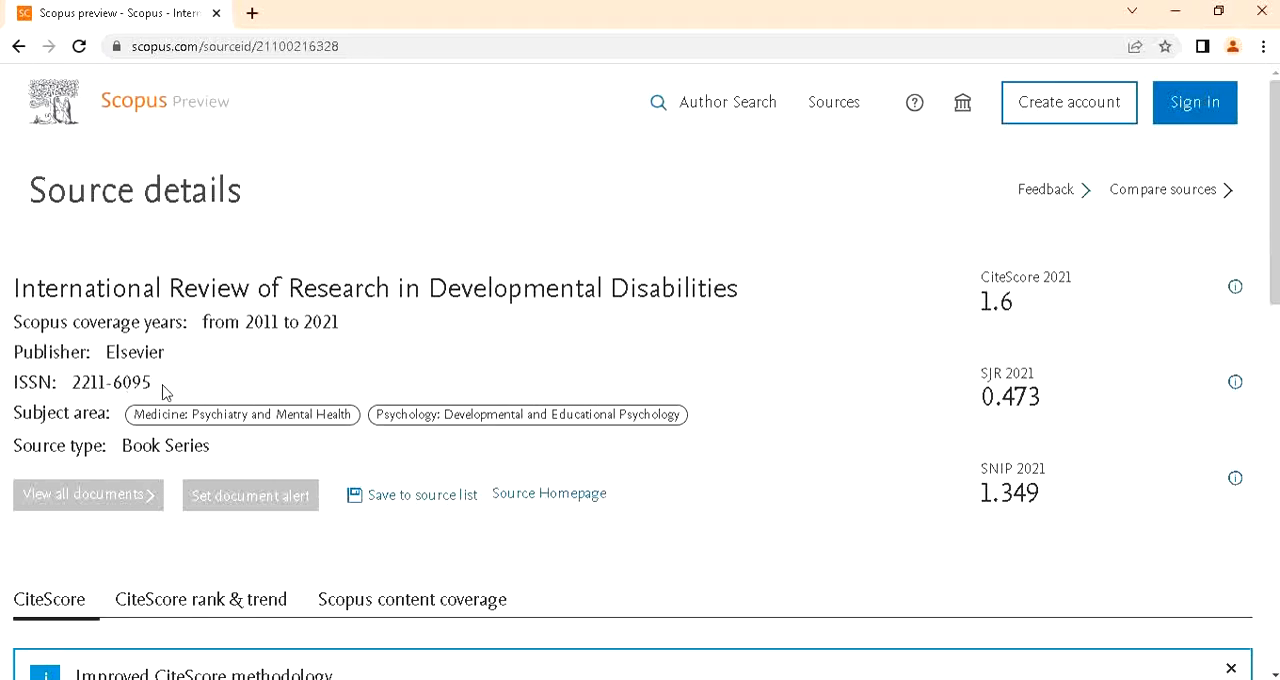
pyautogui.moveTo(217, 350)
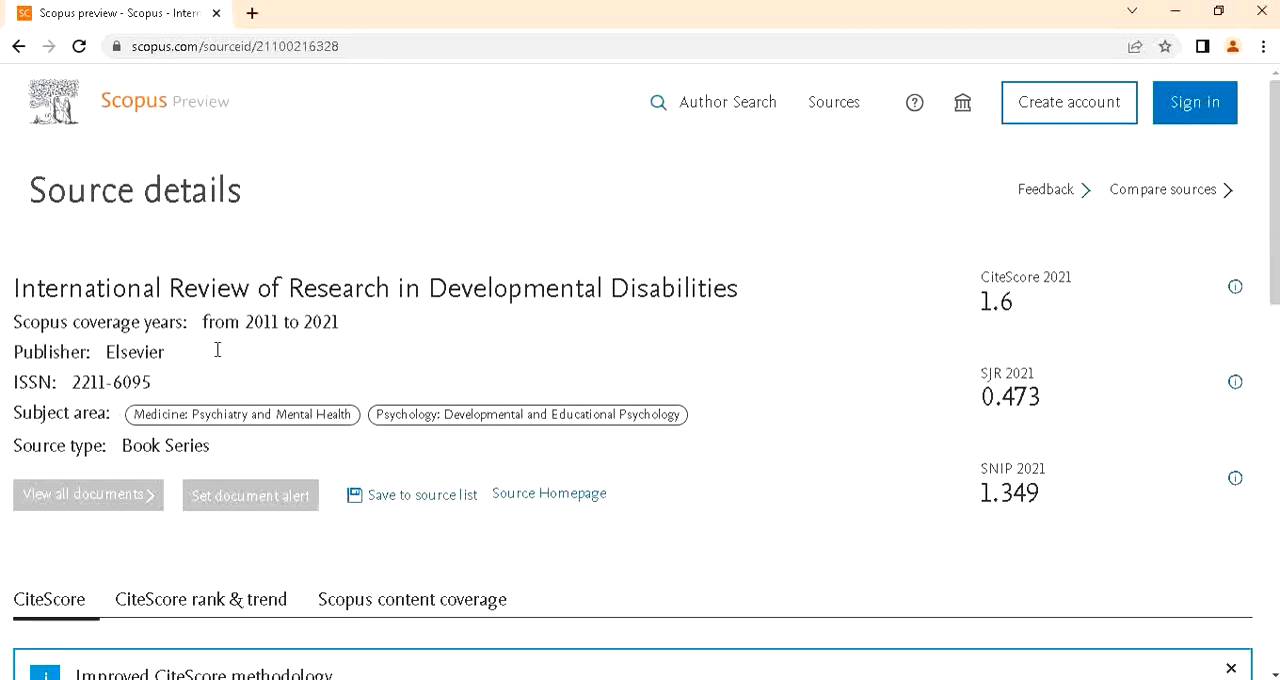
pyautogui.moveTo(325, 288)
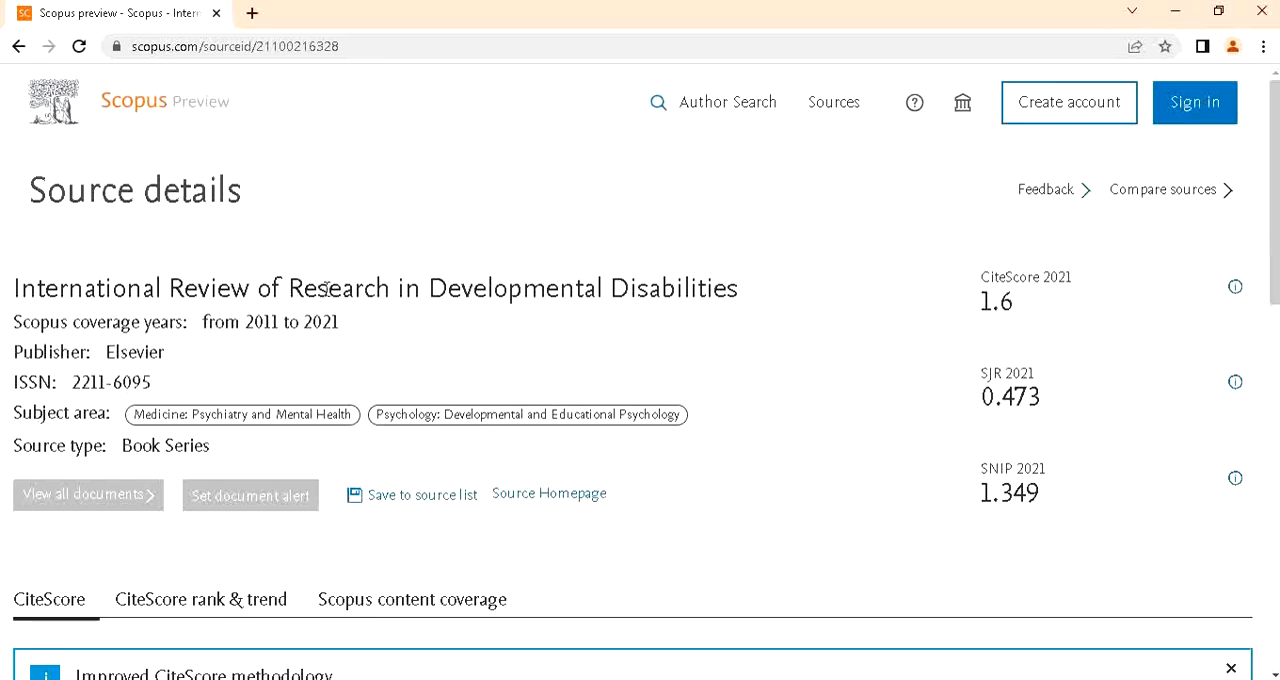
pyautogui.moveTo(549, 493)
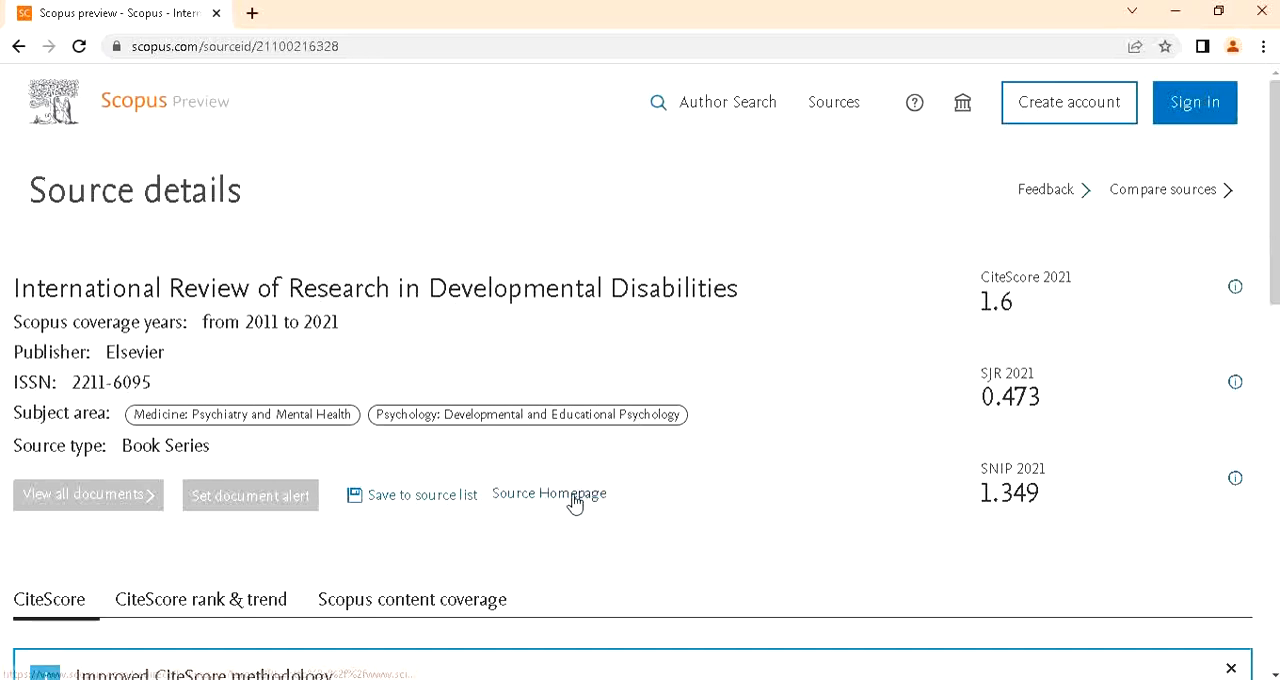
# - View the series' ScienceDirect homepage and ISSN footer, then return to the Scopus tab
pyautogui.click(548, 493)
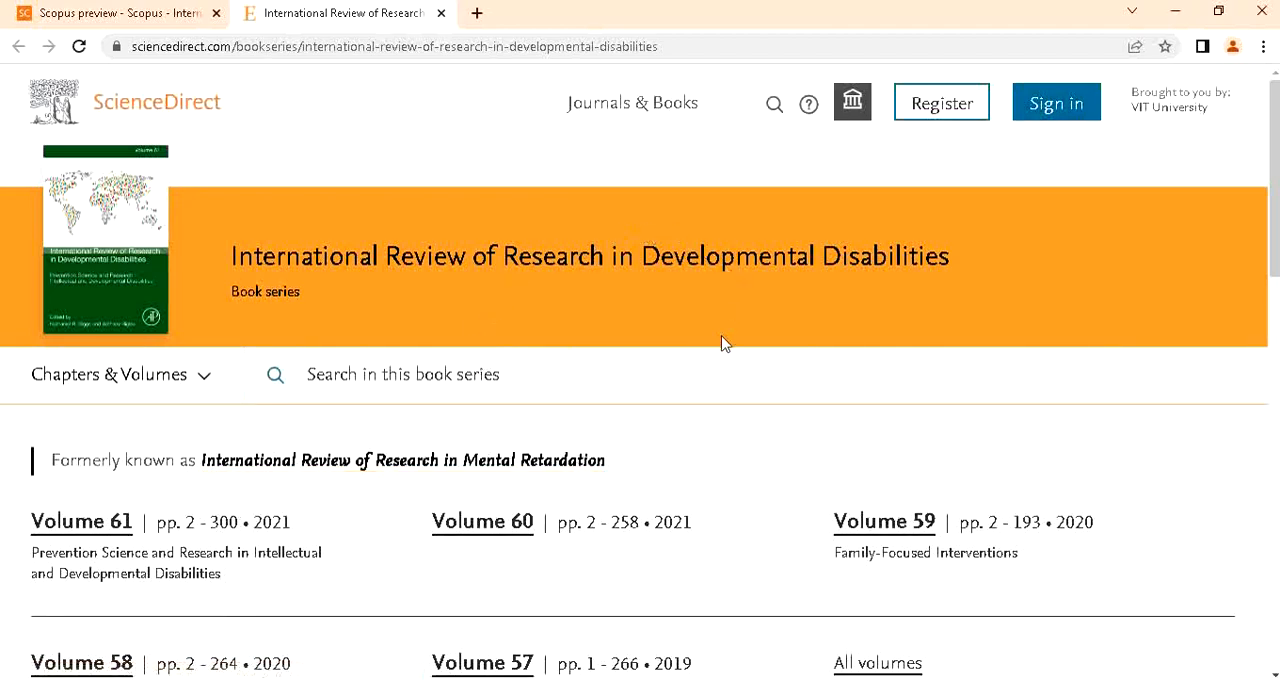
pyautogui.moveTo(580, 430)
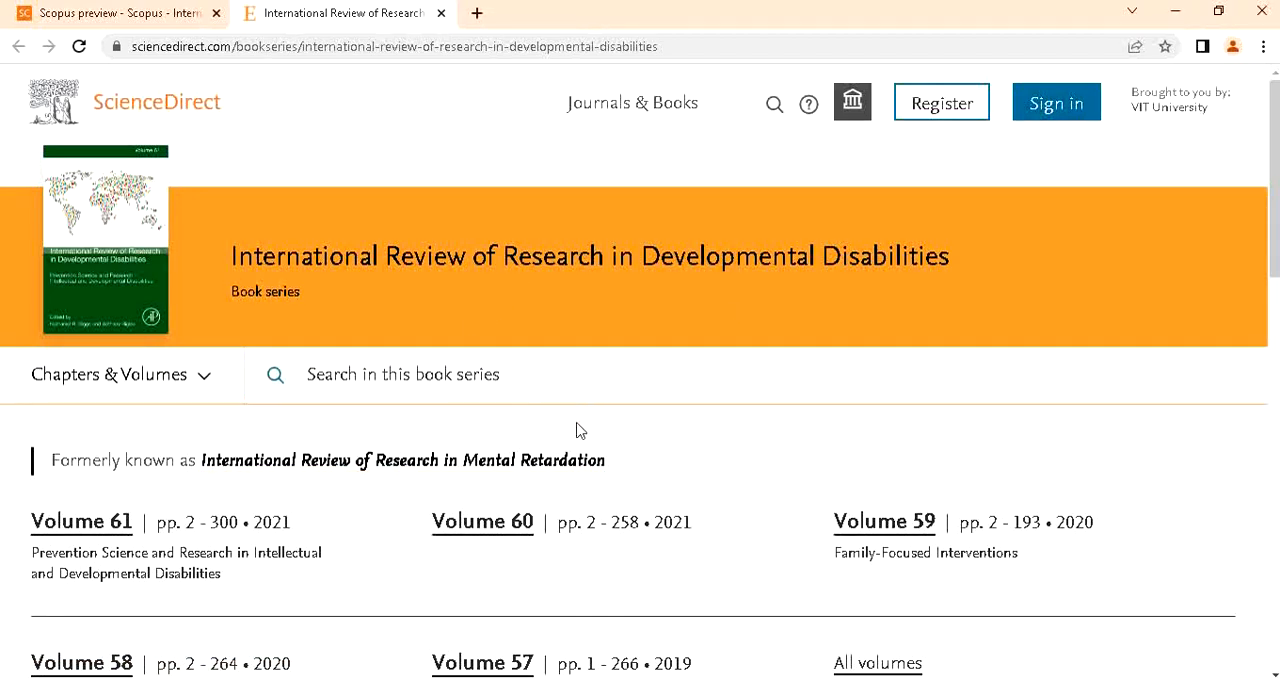
pyautogui.scroll(-3)
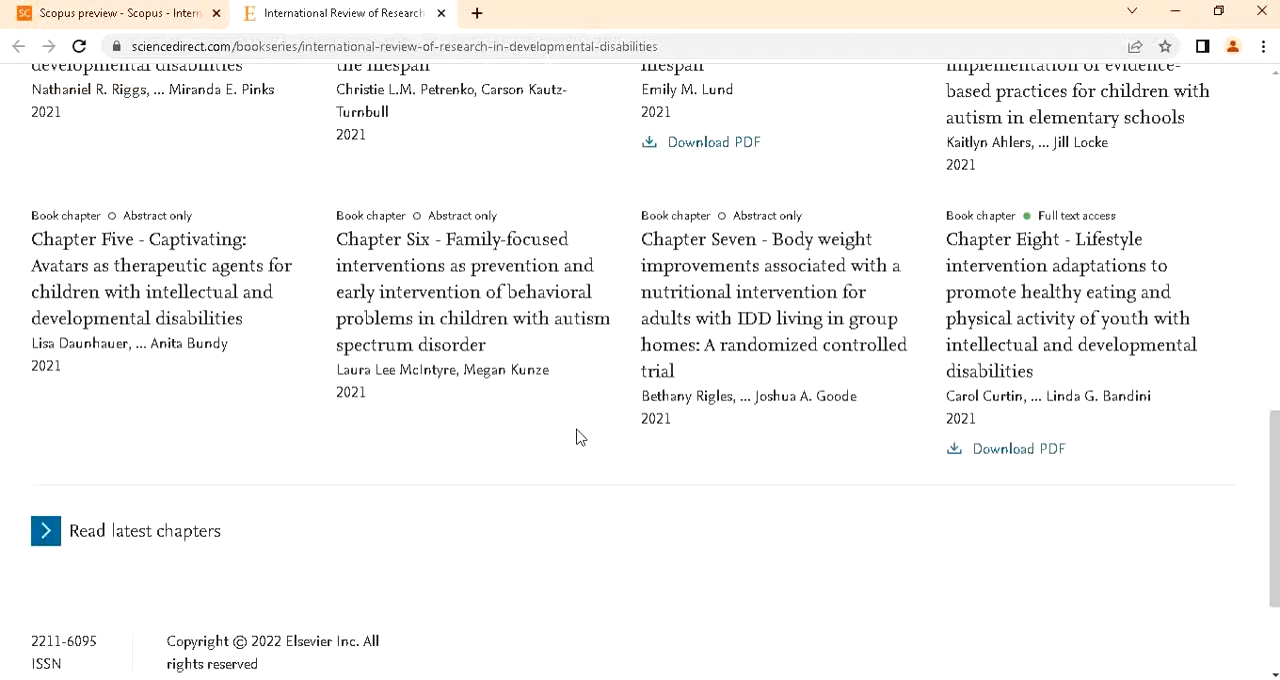
pyautogui.scroll(-3)
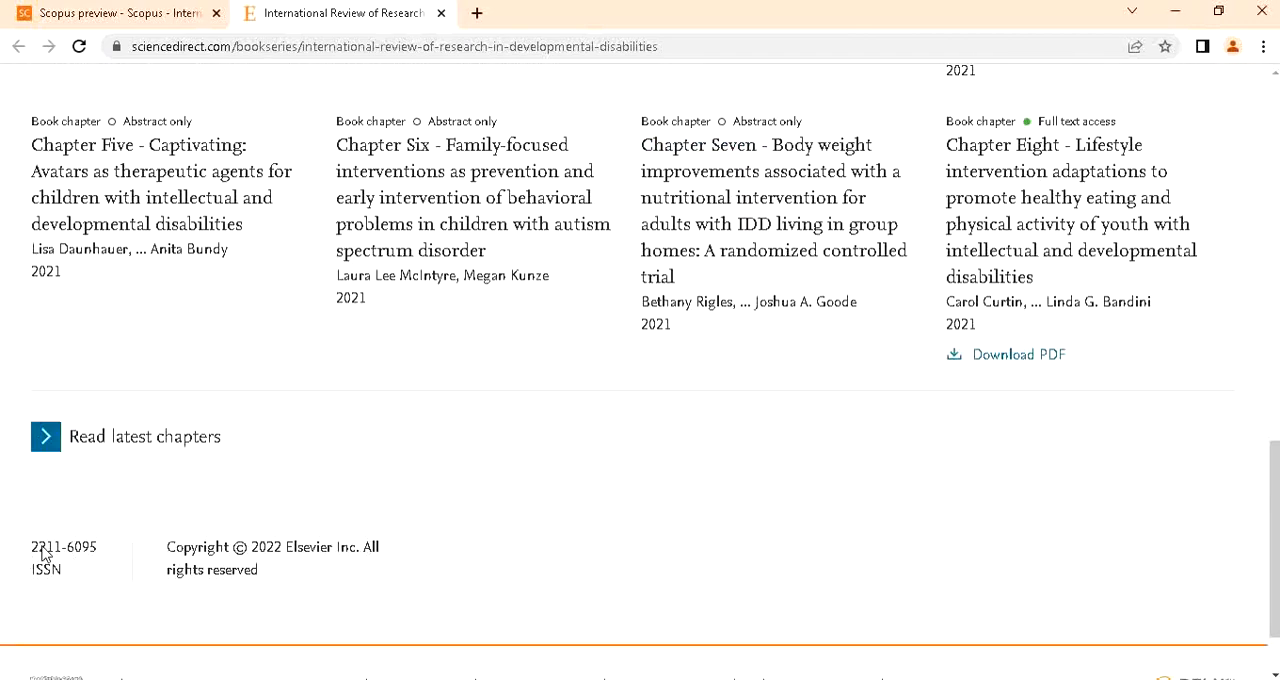
pyautogui.moveTo(249, 527)
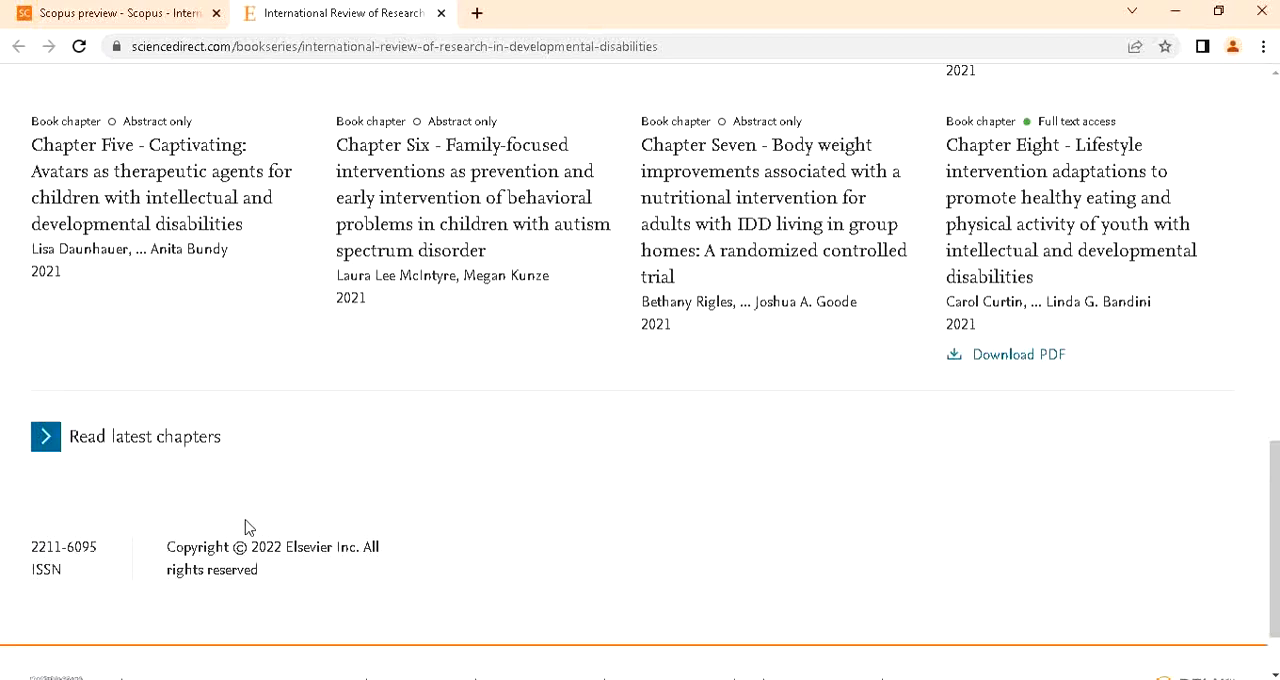
pyautogui.scroll(3)
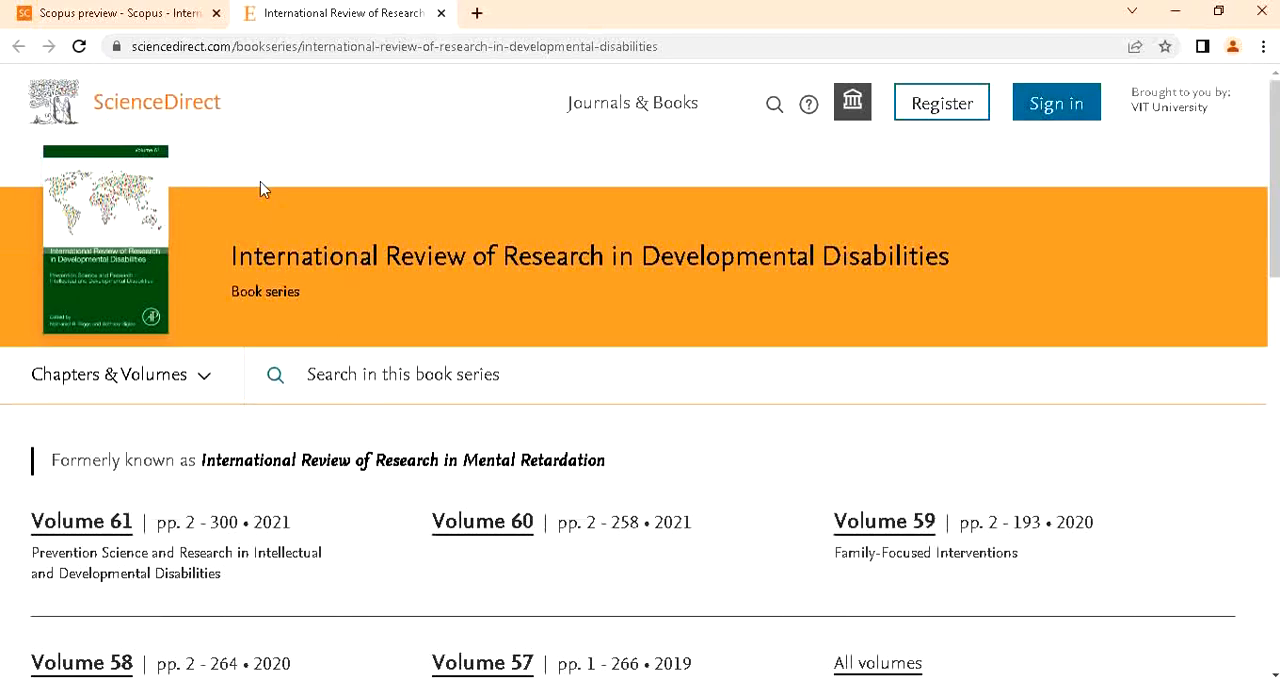
pyautogui.click(17, 46)
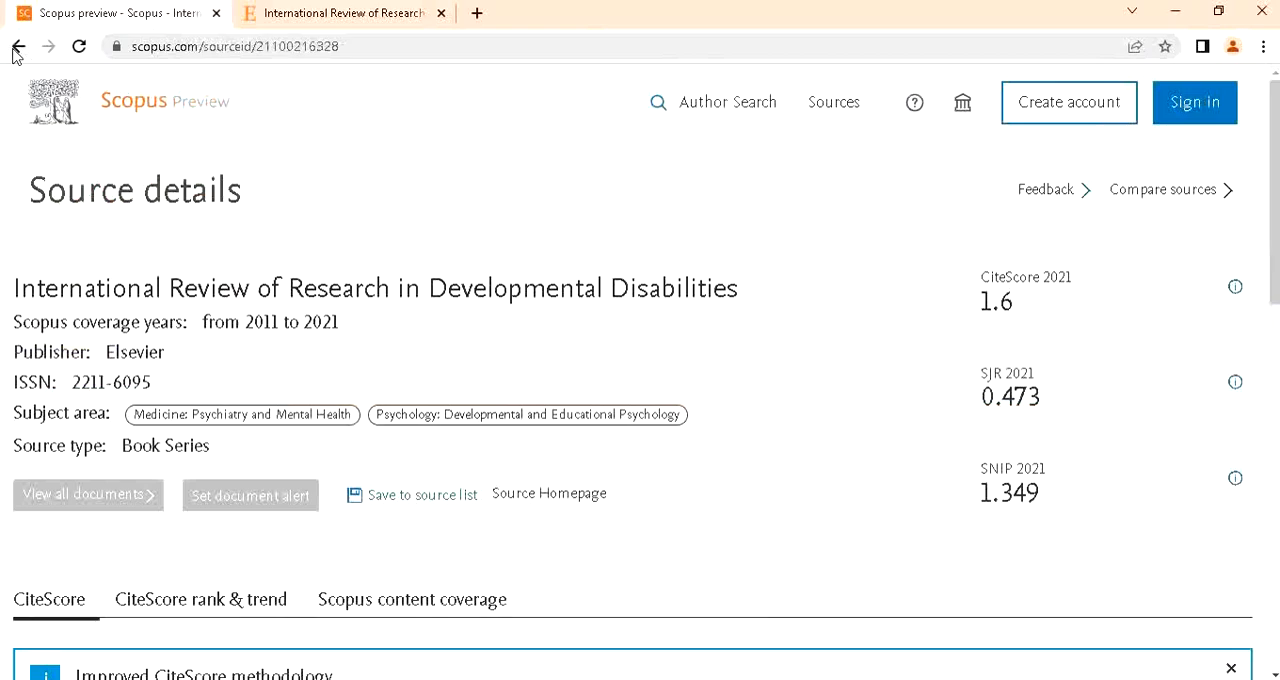
# - Go back to the Sources search and switch the search type to ISSN
pyautogui.click(17, 46)
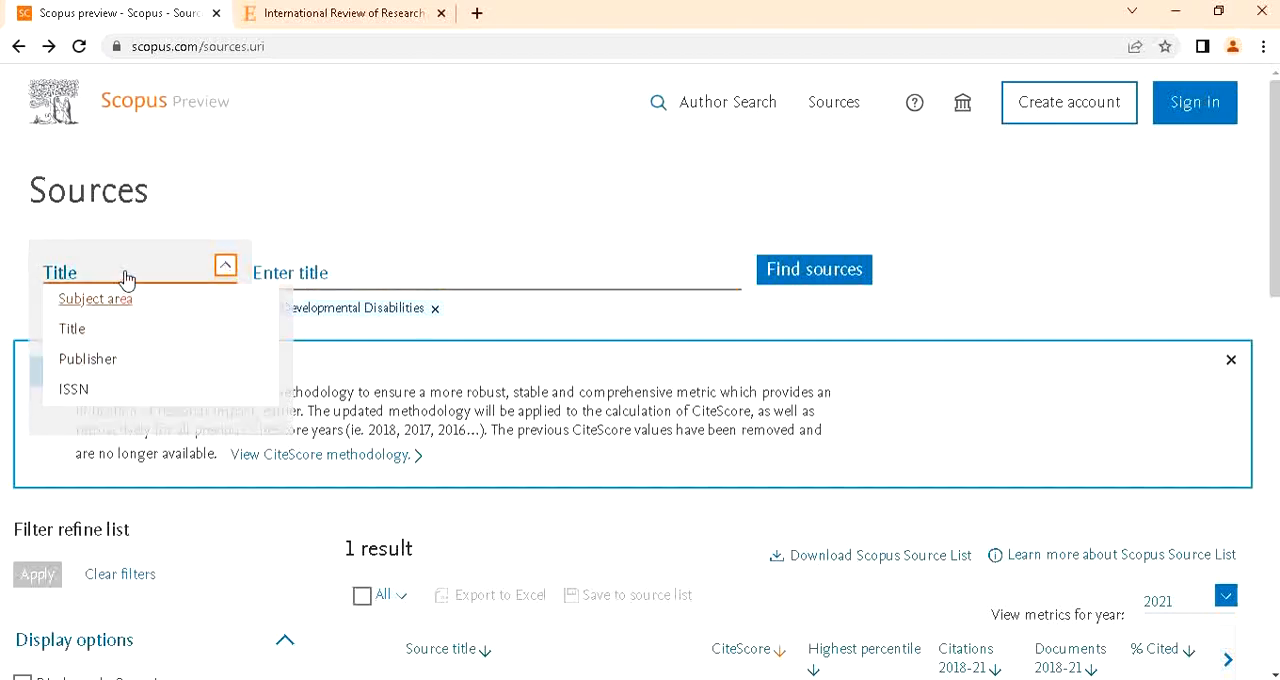
pyautogui.click(73, 389)
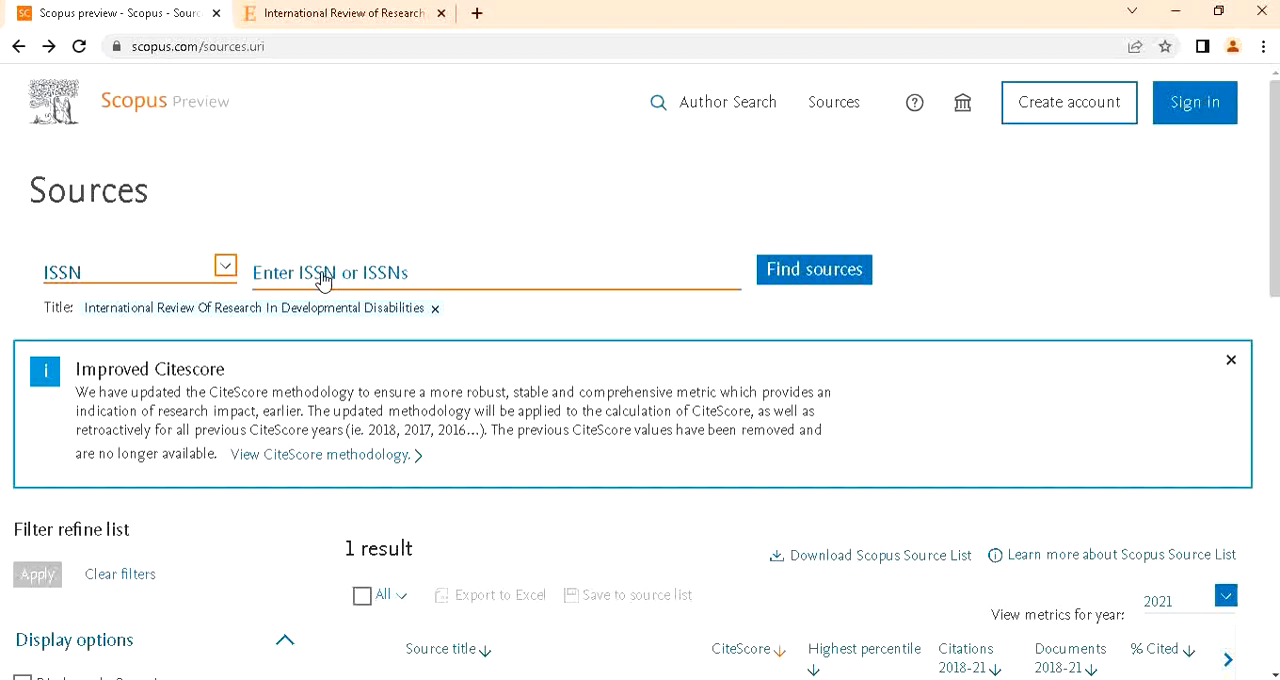
pyautogui.moveTo(814, 270)
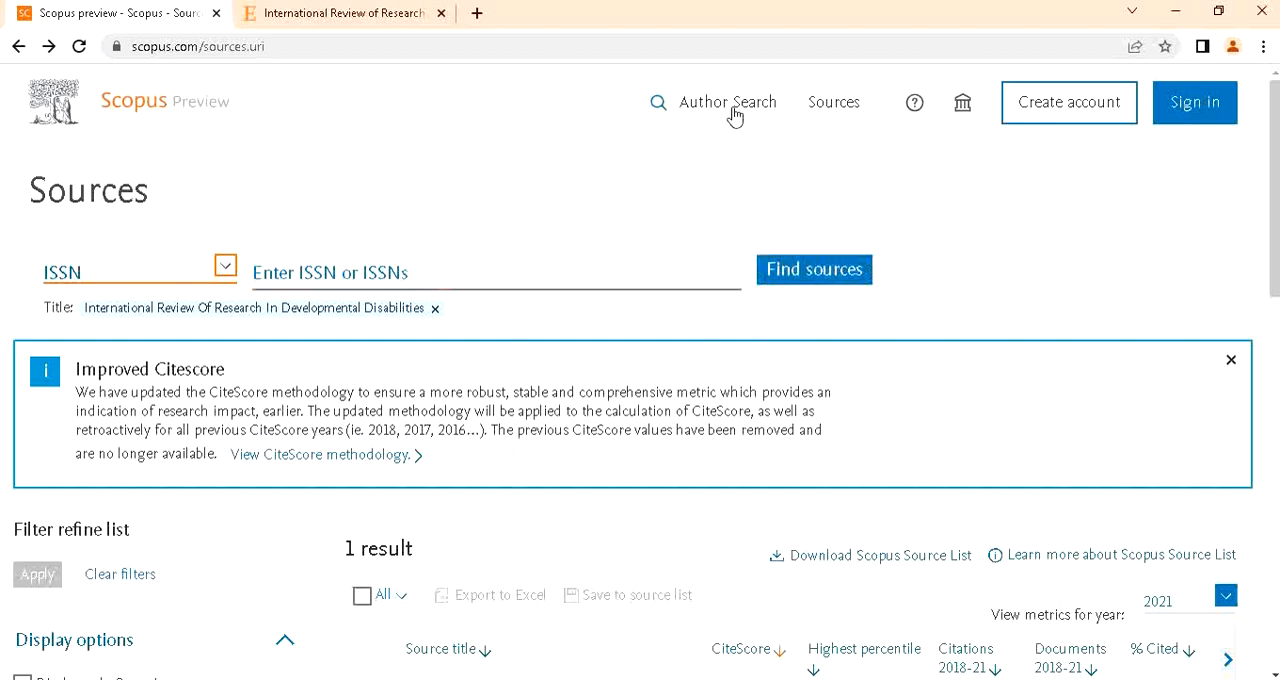
pyautogui.moveTo(890, 584)
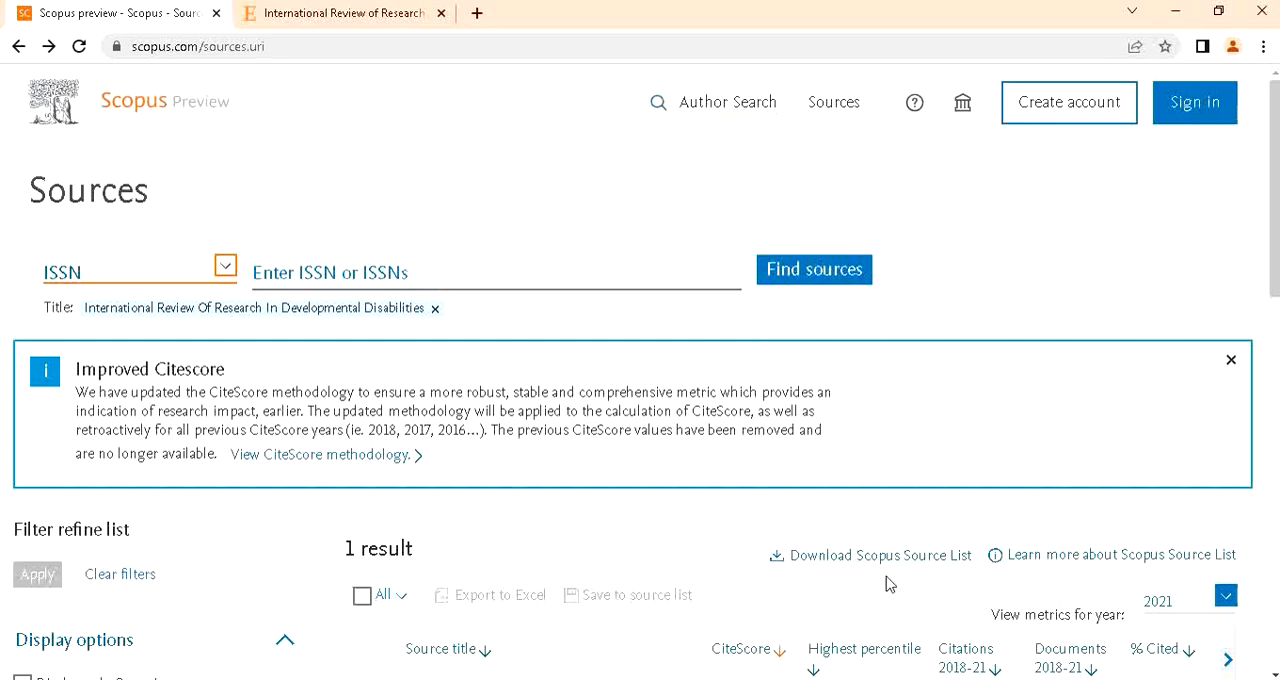